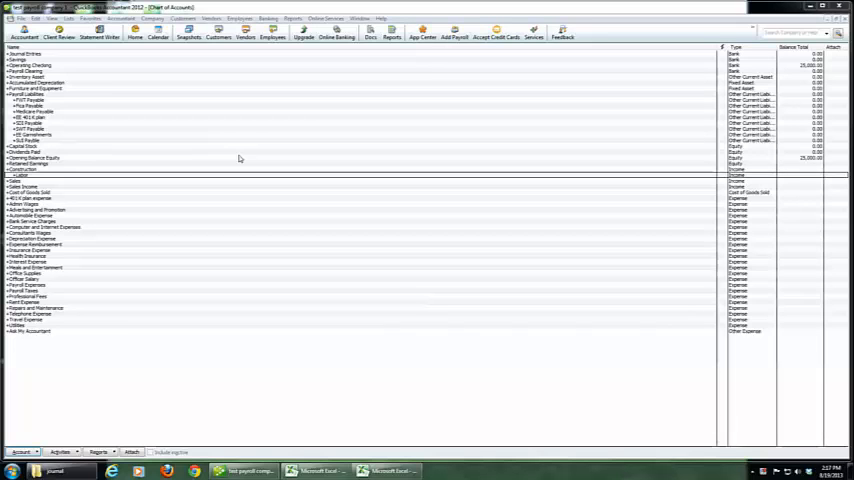
mouse_move(280, 156)
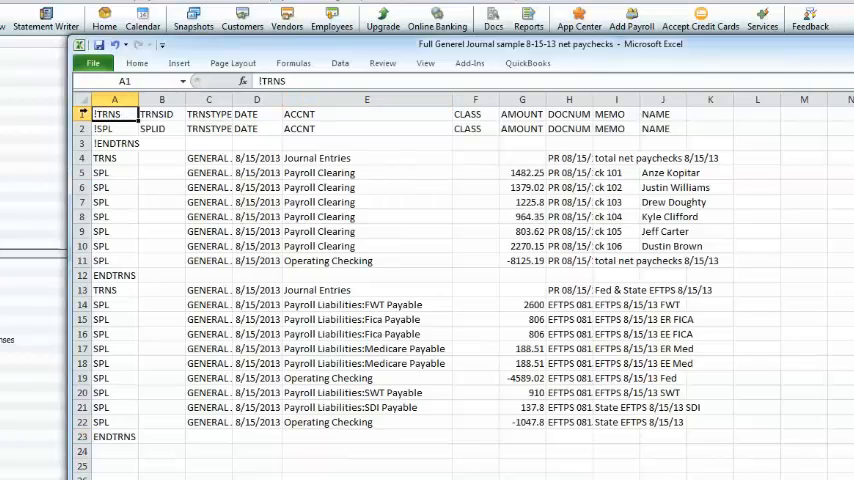
left_click(80, 114)
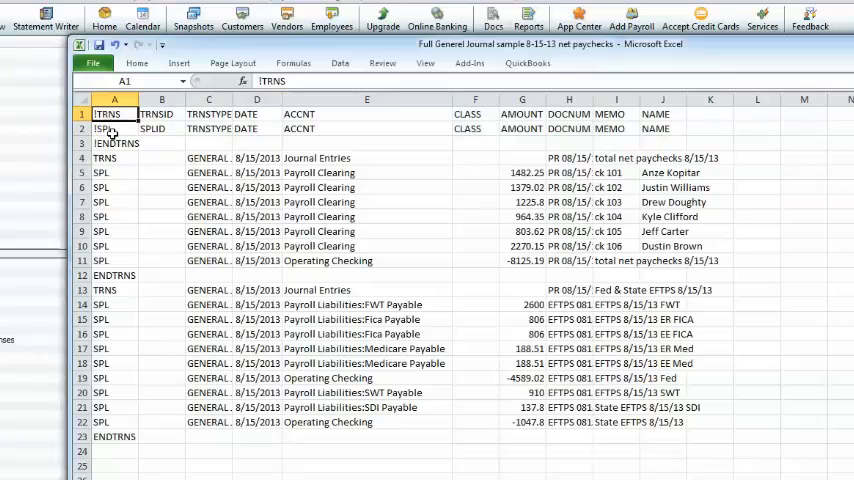
left_click(114, 144)
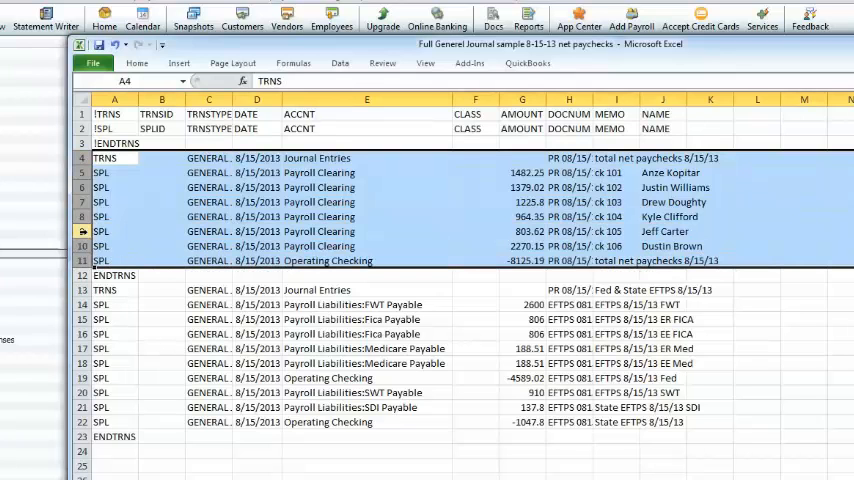
left_click(114, 158)
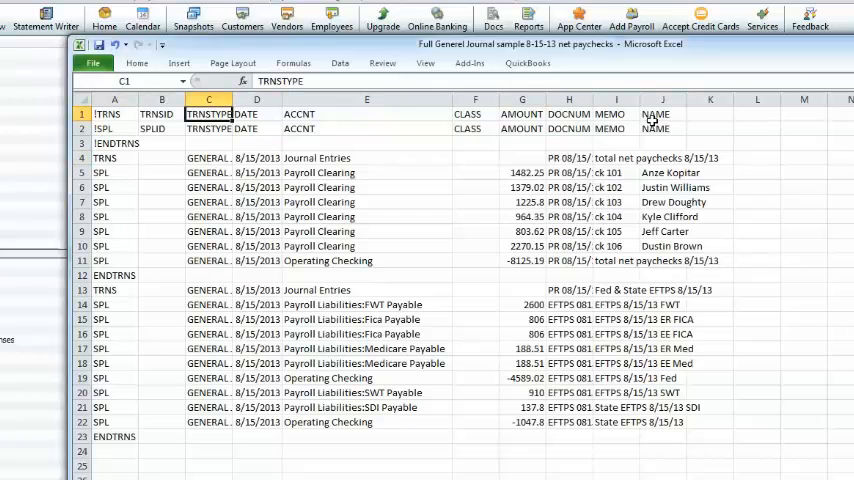
mouse_move(322, 158)
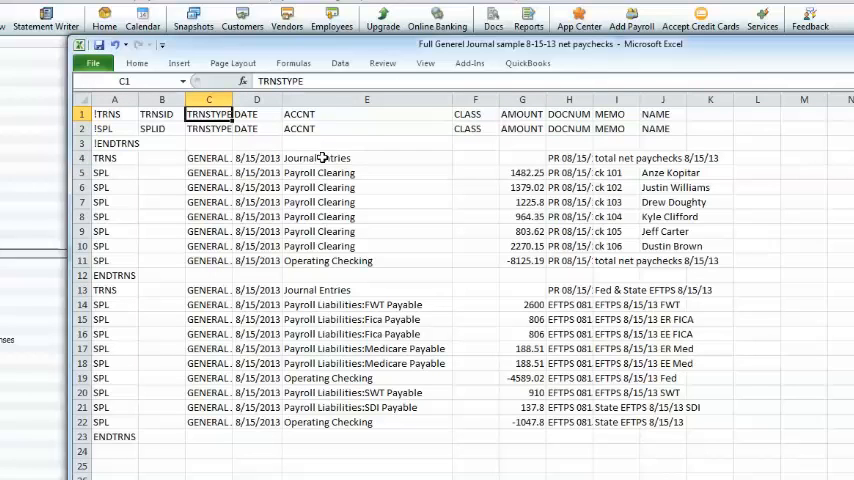
left_click(366, 156)
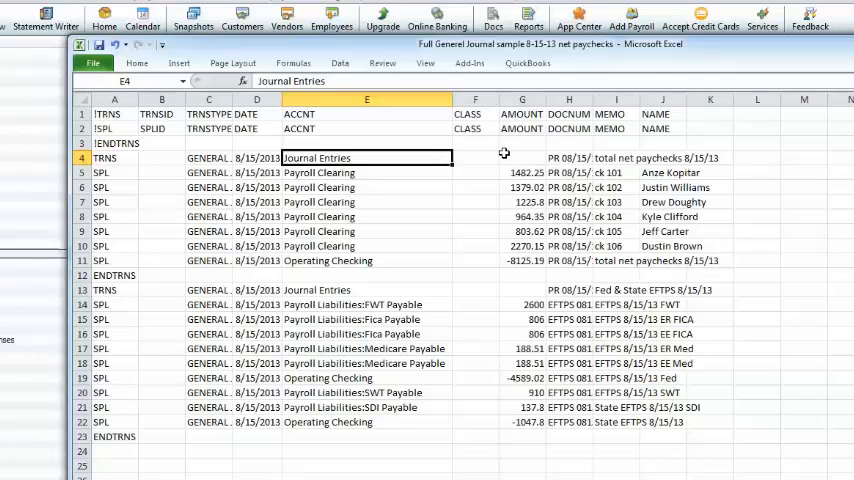
mouse_move(448, 166)
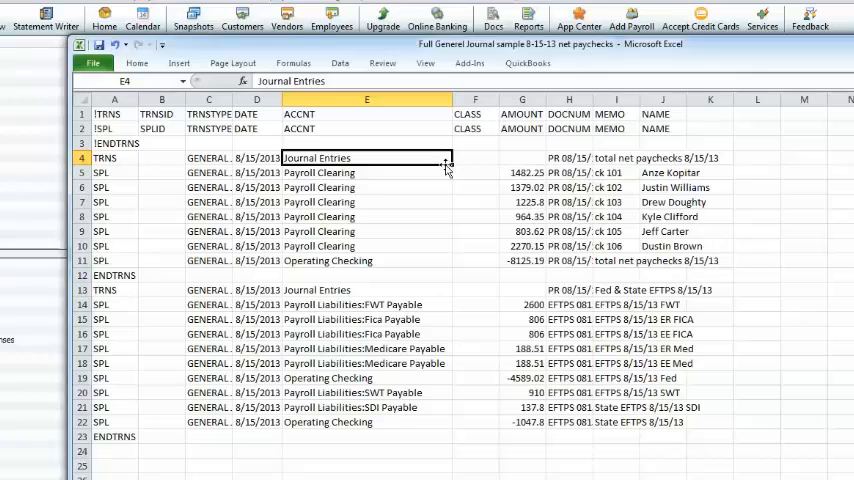
left_click(568, 156)
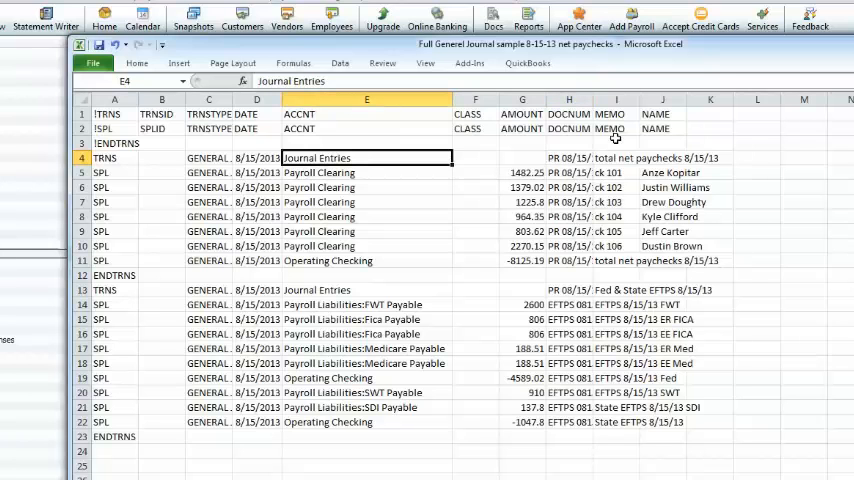
left_click(662, 156)
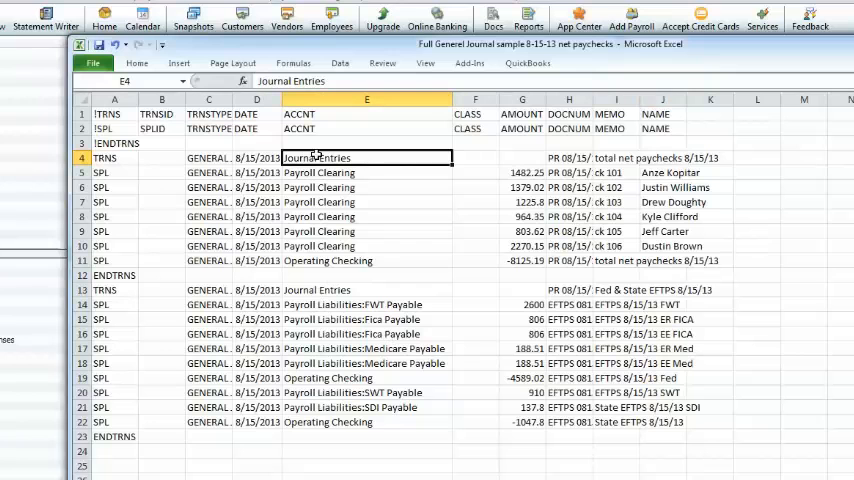
left_click(366, 290)
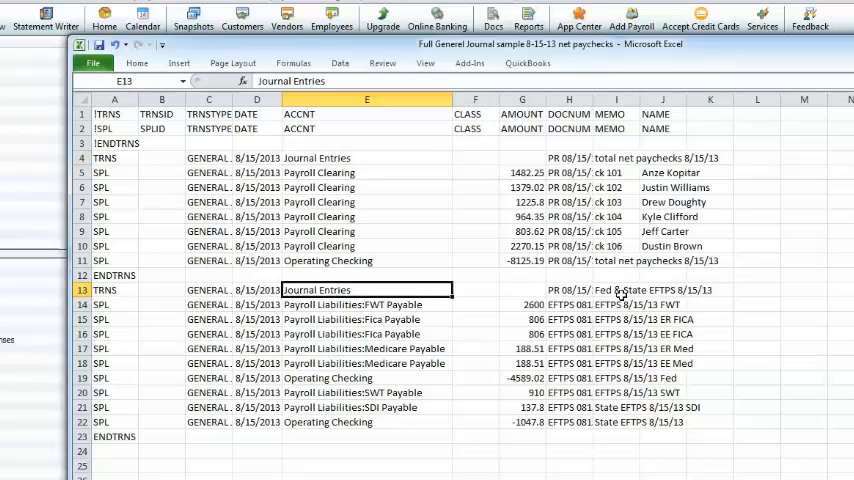
left_click(664, 156)
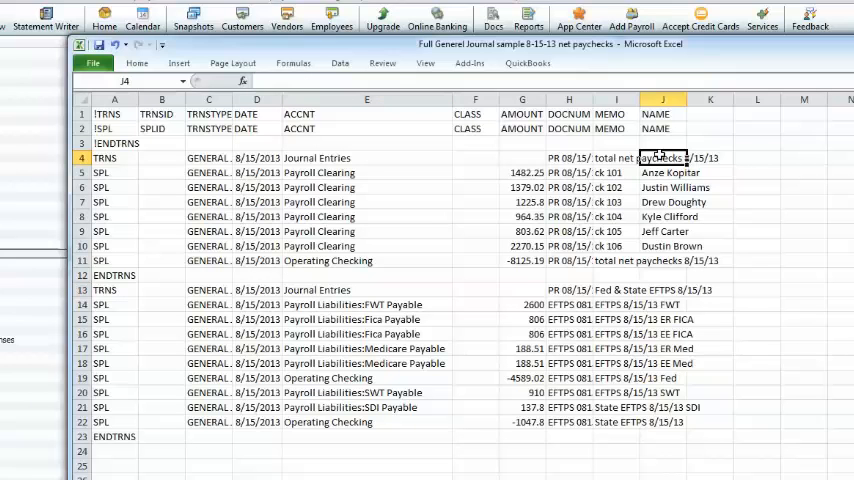
left_click(662, 290)
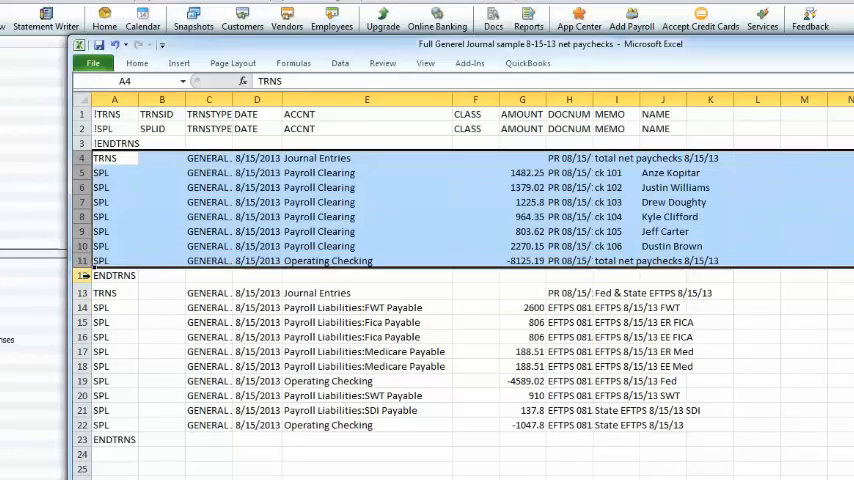
left_click(114, 158)
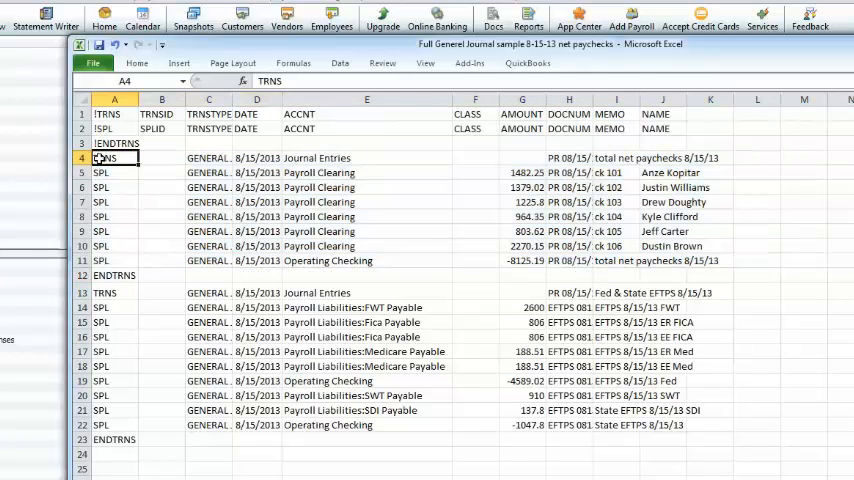
left_click_drag(114, 158, 114, 260)
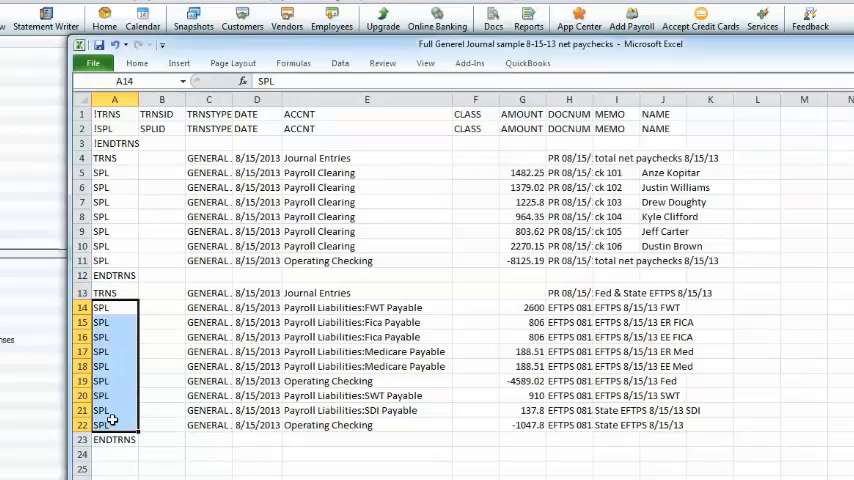
left_click(112, 440)
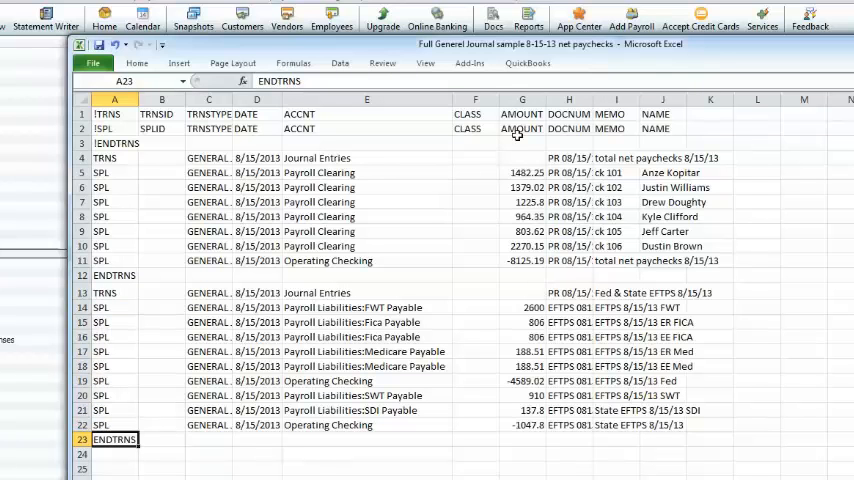
left_click(520, 98)
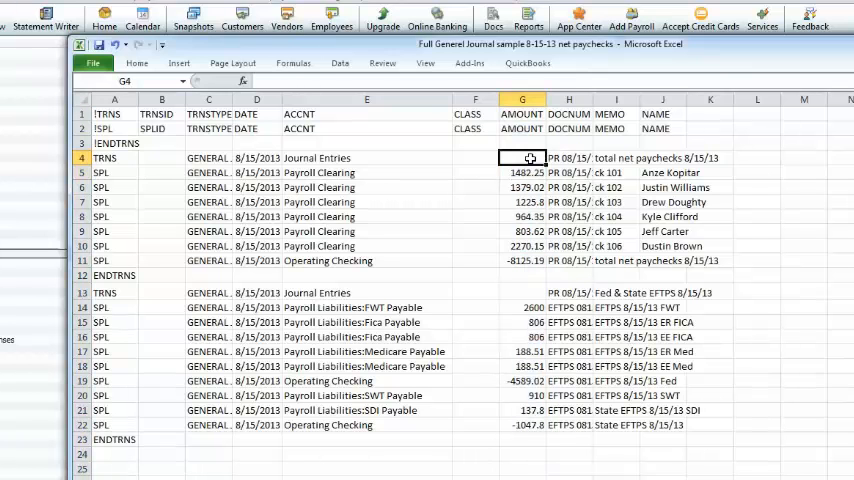
Review both entries' amounts and memos, including the Medicare line and the -8125.19 Operating Checking offset.
left_click(522, 292)
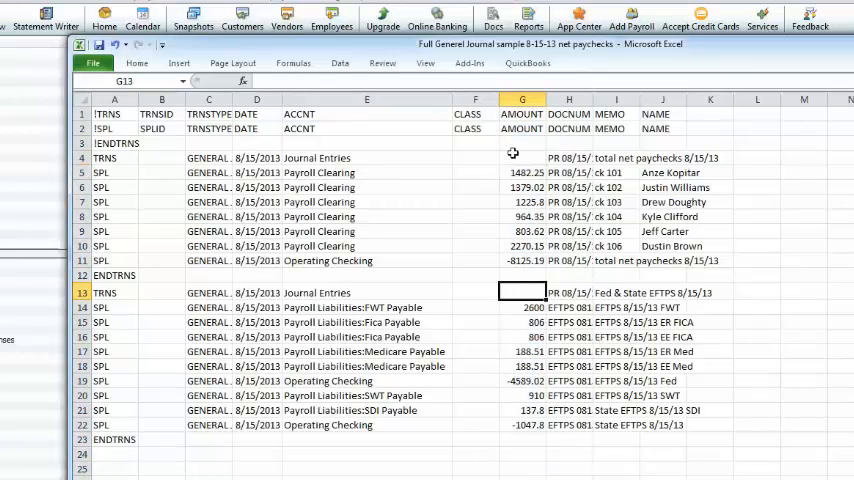
left_click(522, 158)
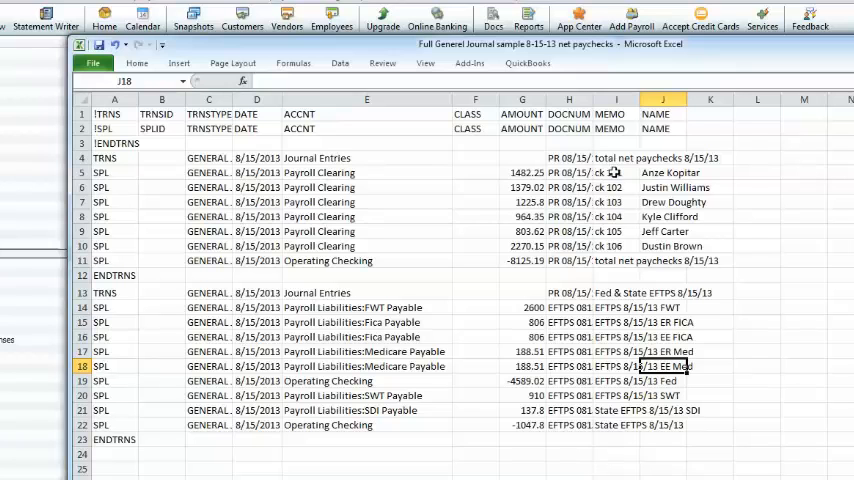
left_click(616, 172)
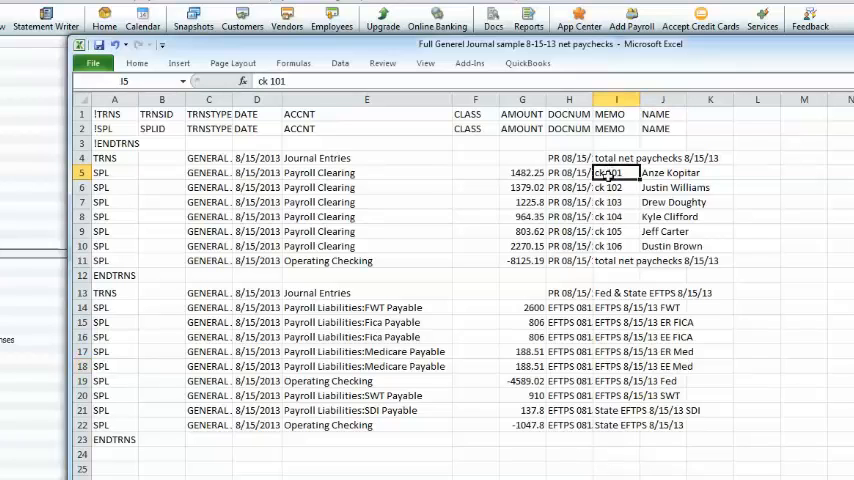
left_click_drag(616, 172, 616, 246)
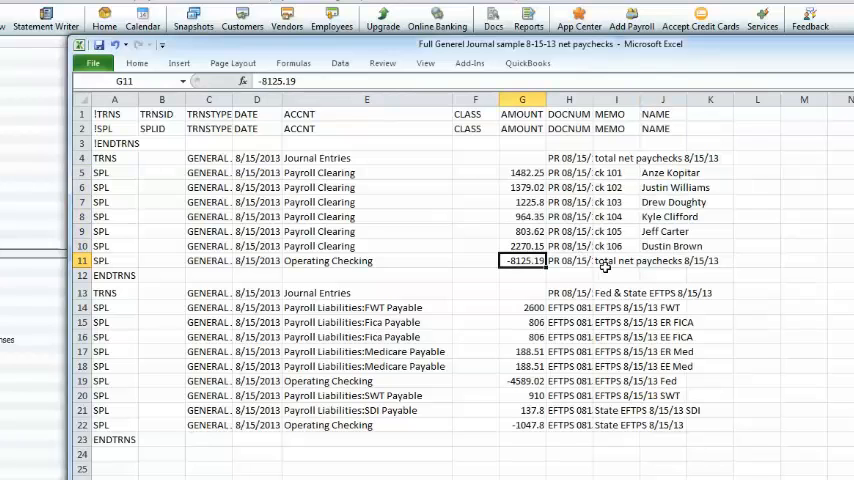
left_click(616, 308)
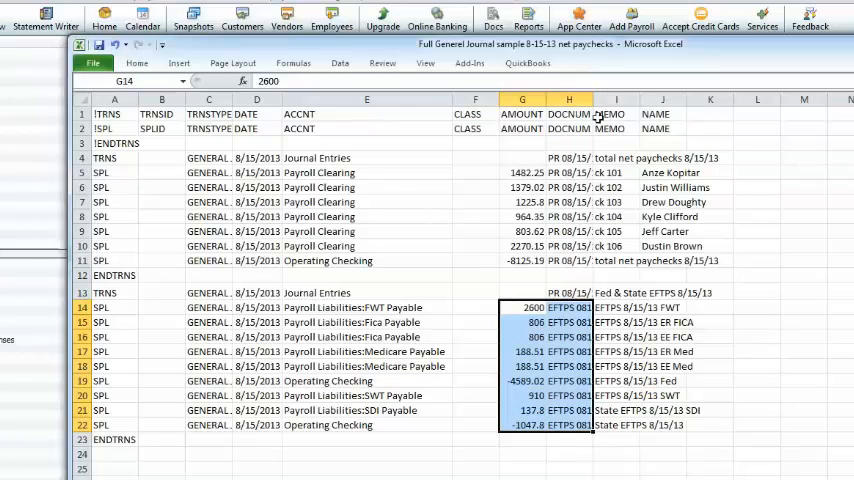
mouse_move(596, 118)
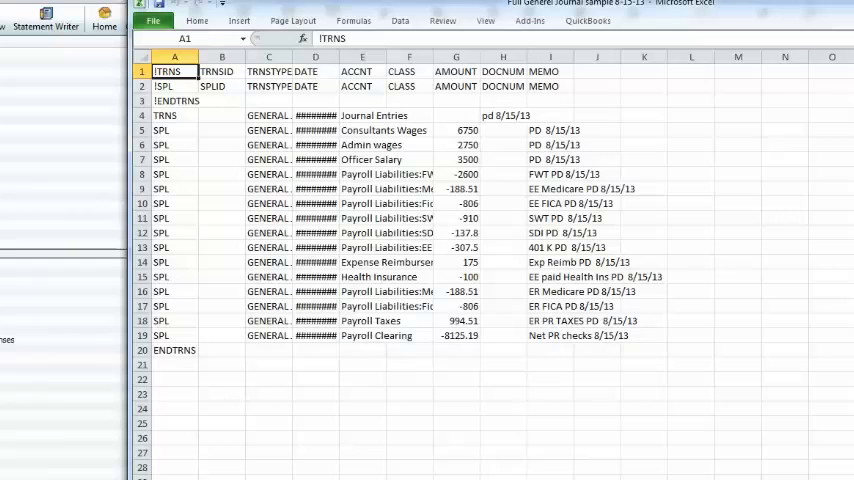
left_click(362, 144)
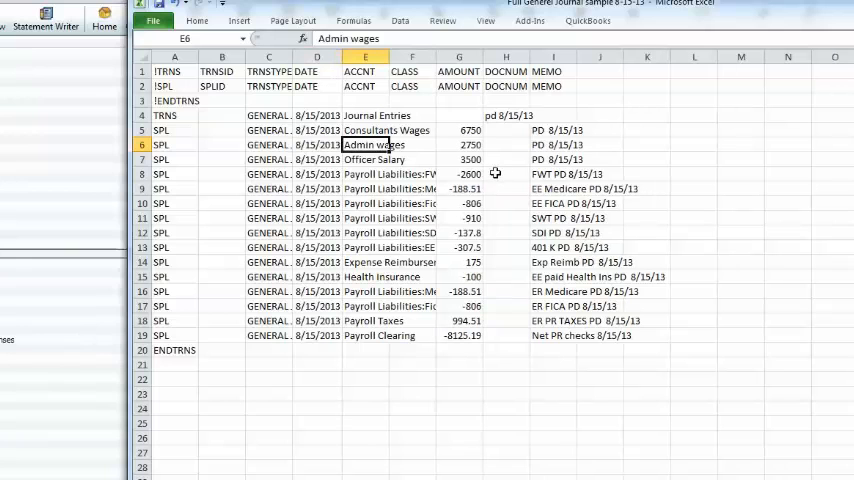
mouse_move(462, 128)
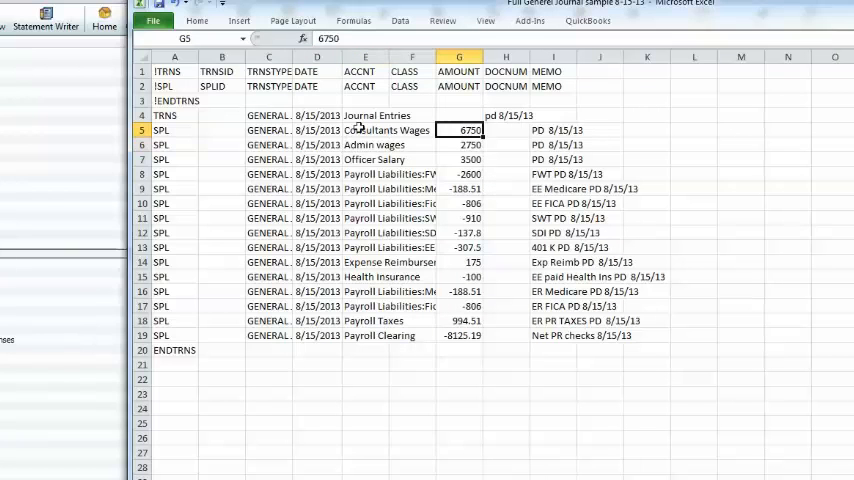
left_click(364, 130)
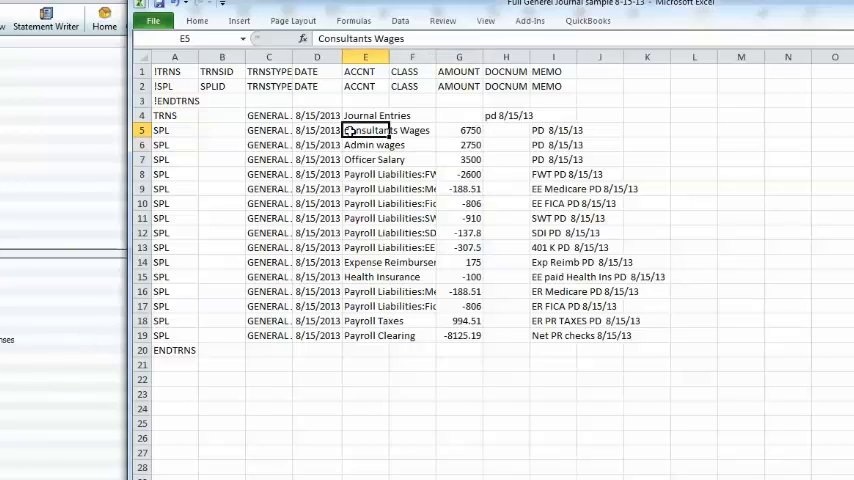
left_click(364, 160)
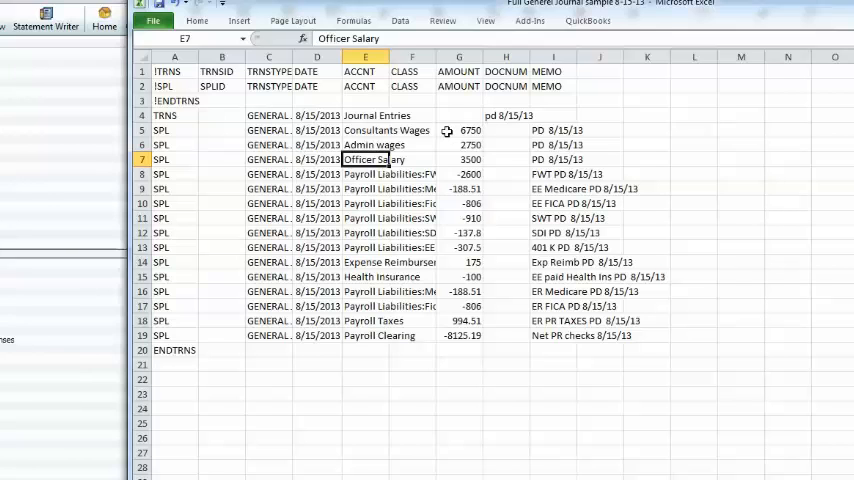
left_click(460, 160)
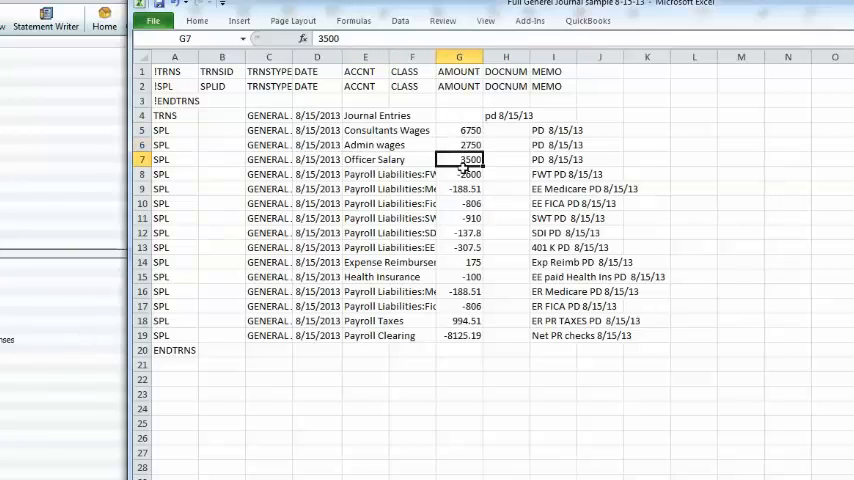
left_click(458, 174)
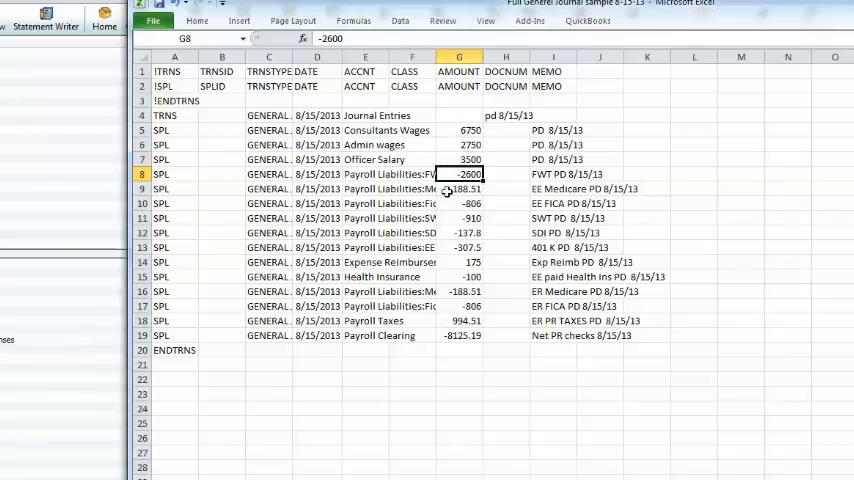
mouse_move(372, 264)
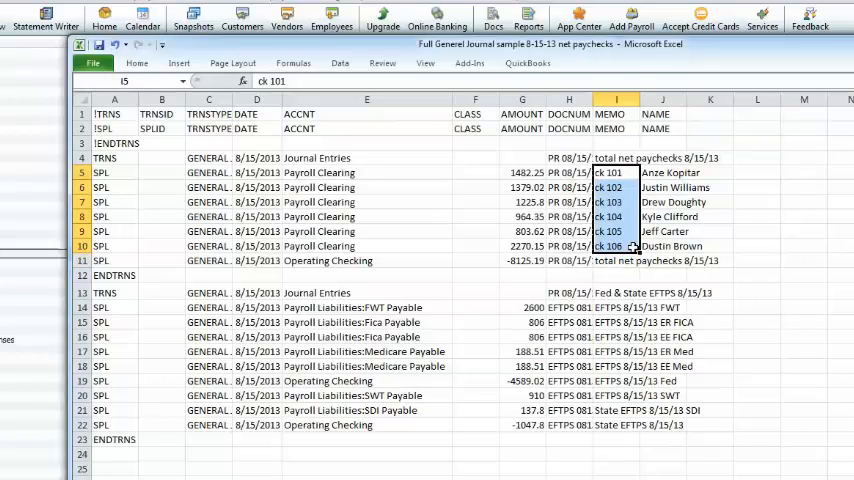
mouse_move(688, 232)
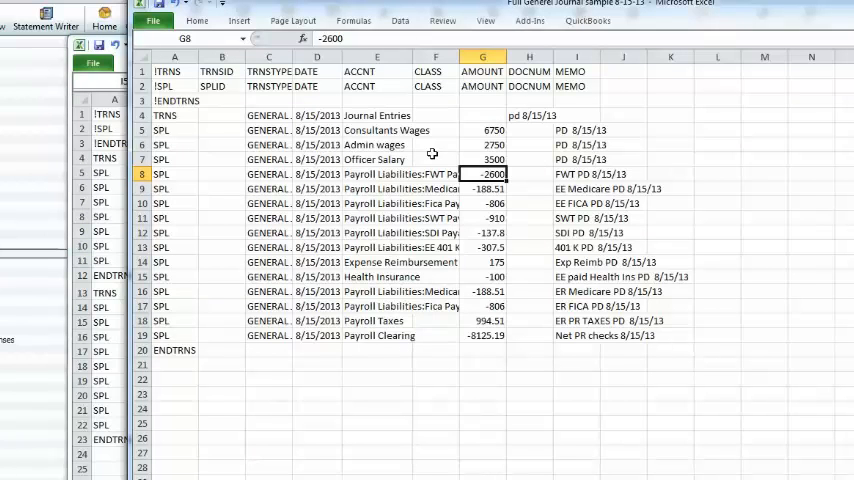
Select the AMOUNT column of the 8-15-13 journal sheet to check its total.
left_click_drag(482, 130, 508, 336)
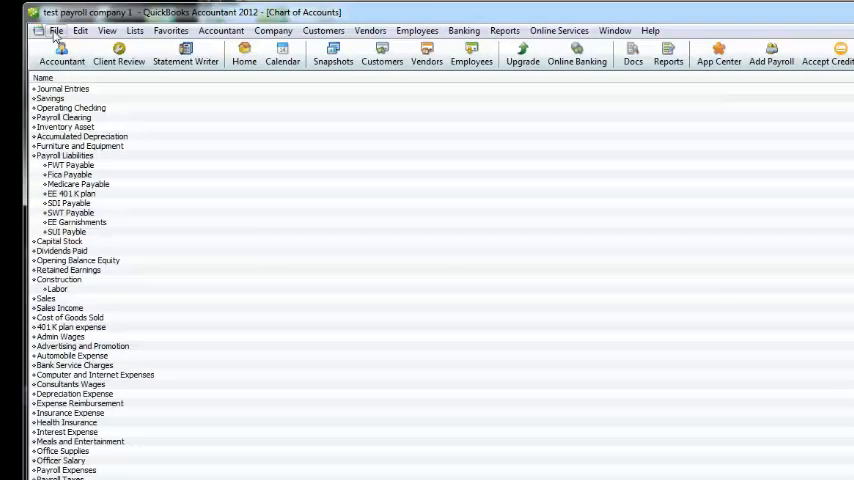
Start an IIF import and pick the 8-15-13 general journal file.
left_click(56, 30)
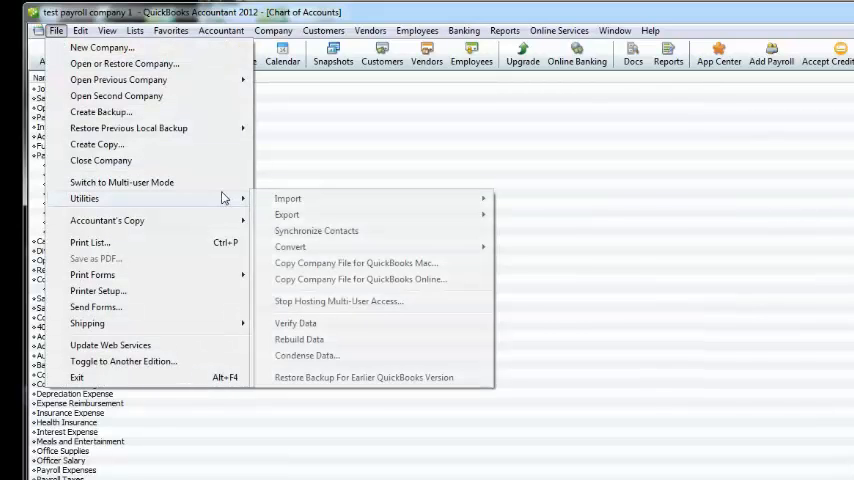
mouse_move(288, 198)
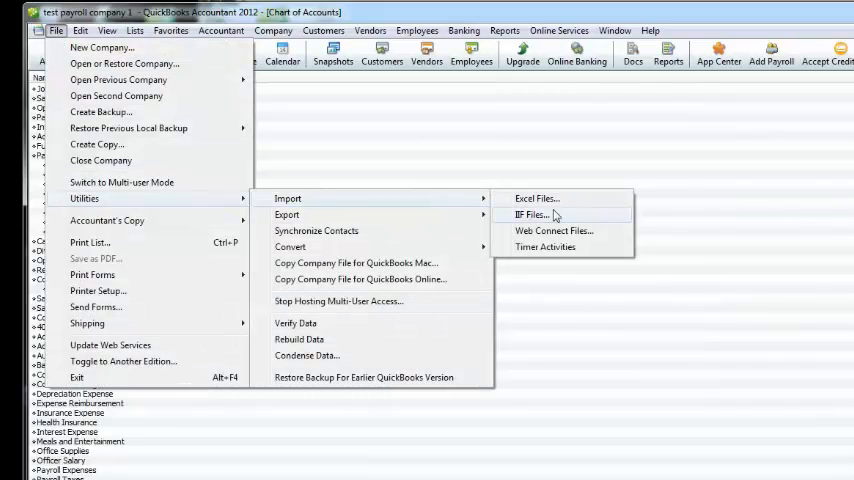
left_click(532, 214)
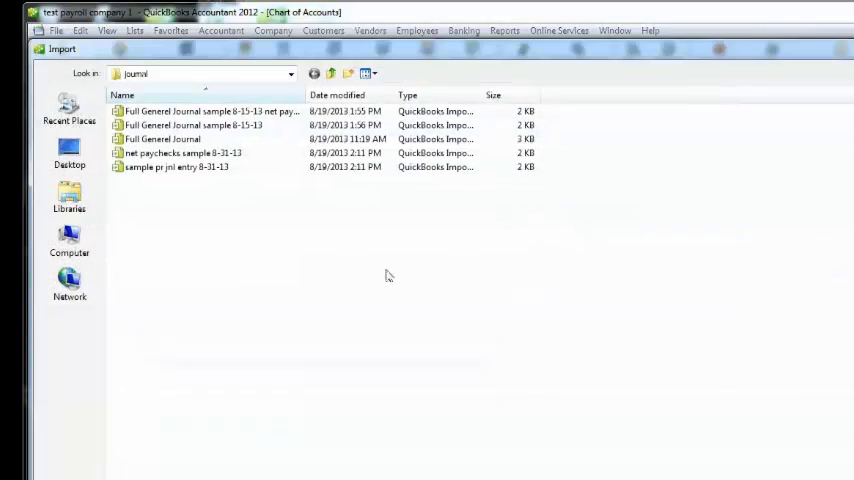
left_click(200, 126)
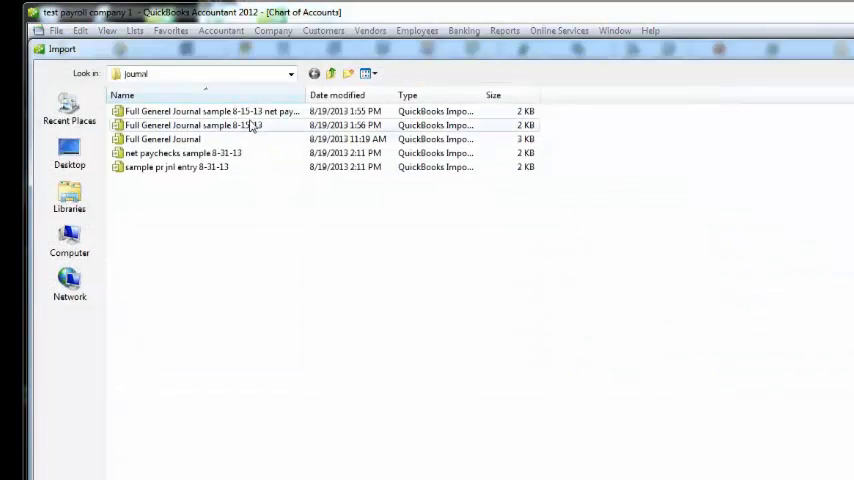
mouse_move(260, 126)
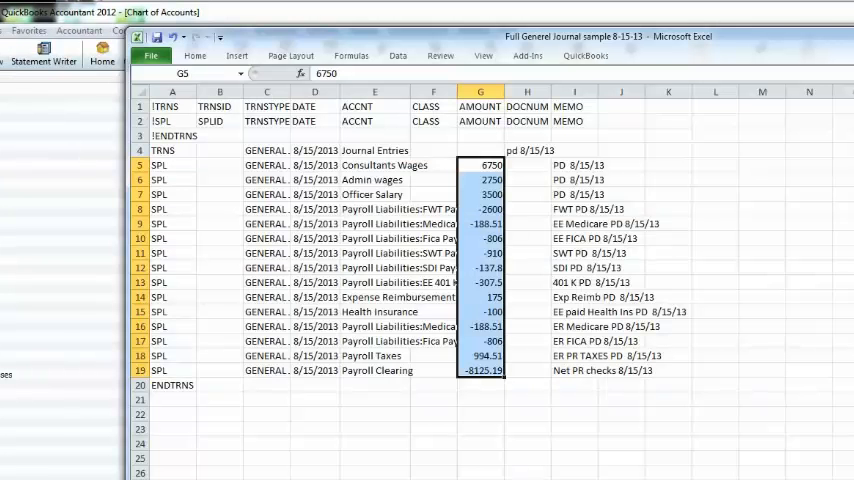
Close the general journal and net paychecks workbooks without saving changes.
left_click(152, 56)
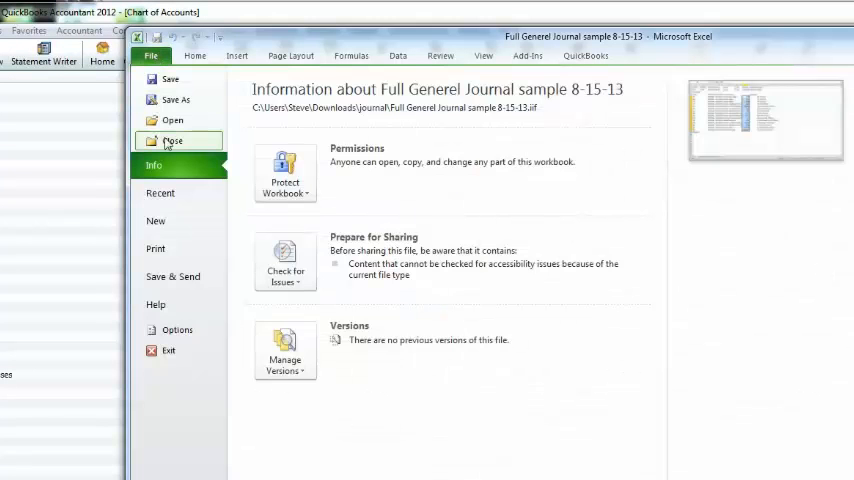
left_click(172, 140)
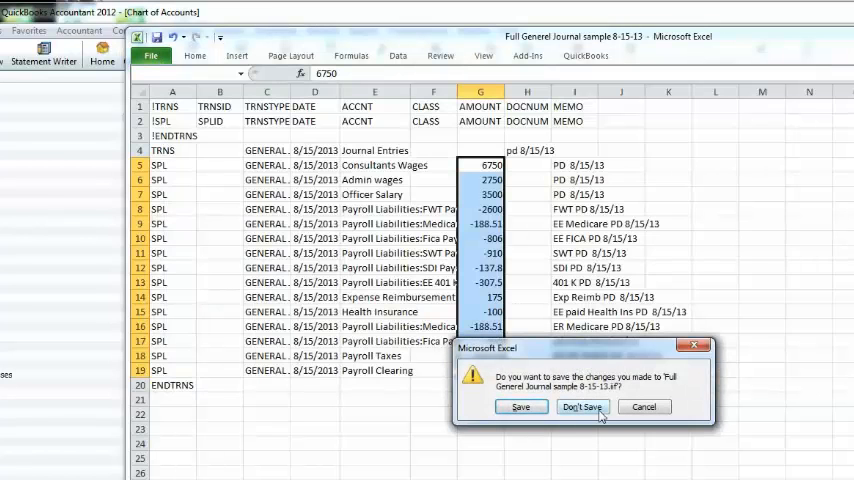
left_click(580, 408)
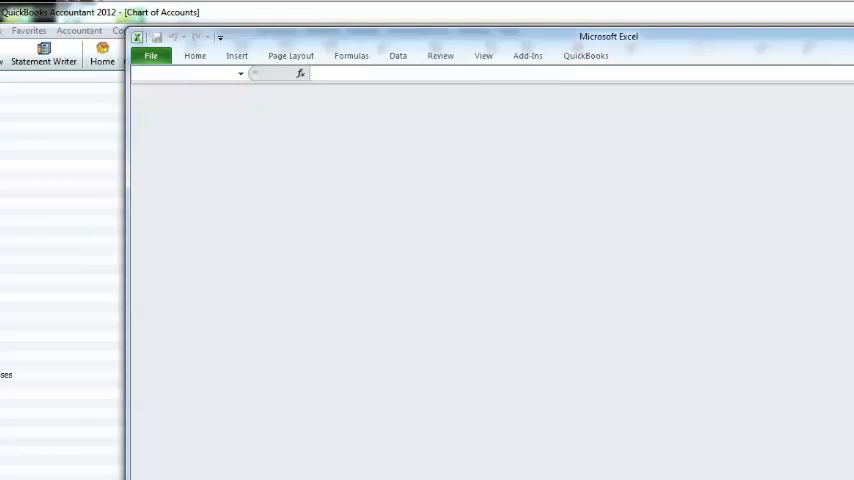
left_click(152, 56)
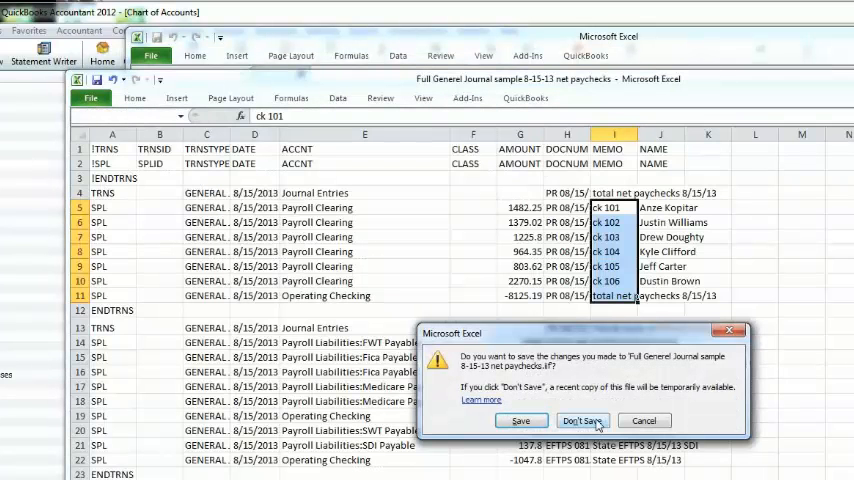
left_click(584, 420)
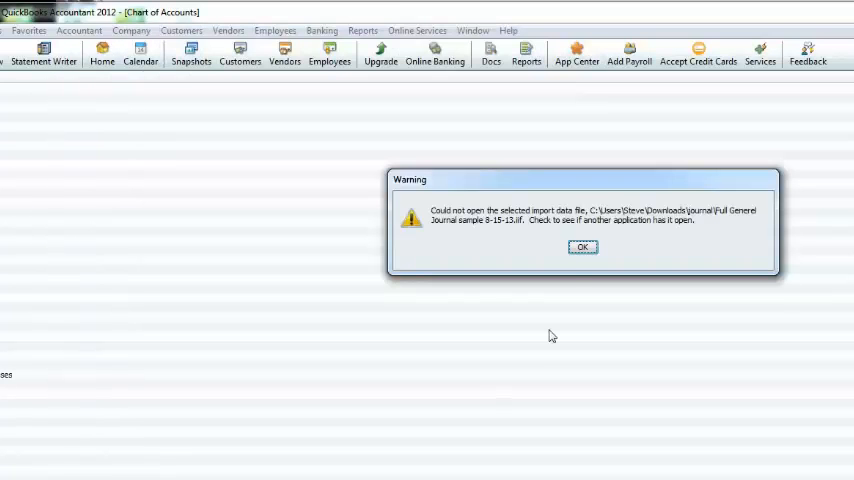
Dismiss the file-in-use warning and import the 8-15-13 general journal IIF file again.
left_click(582, 246)
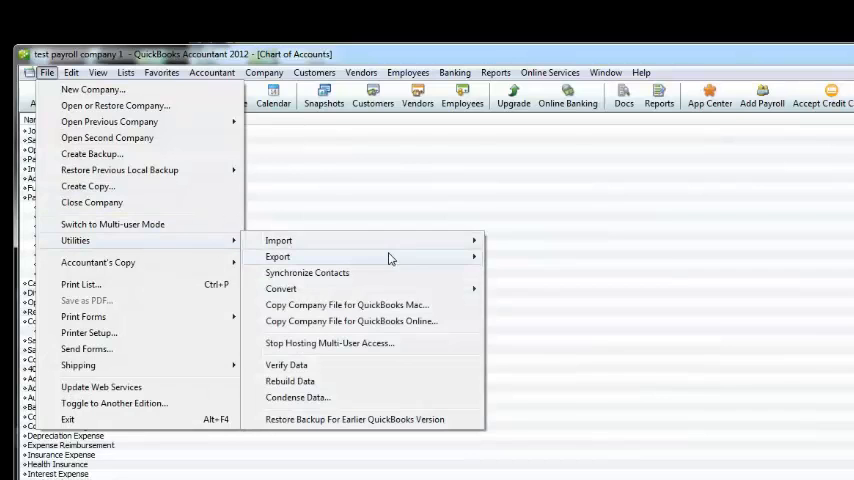
left_click(278, 256)
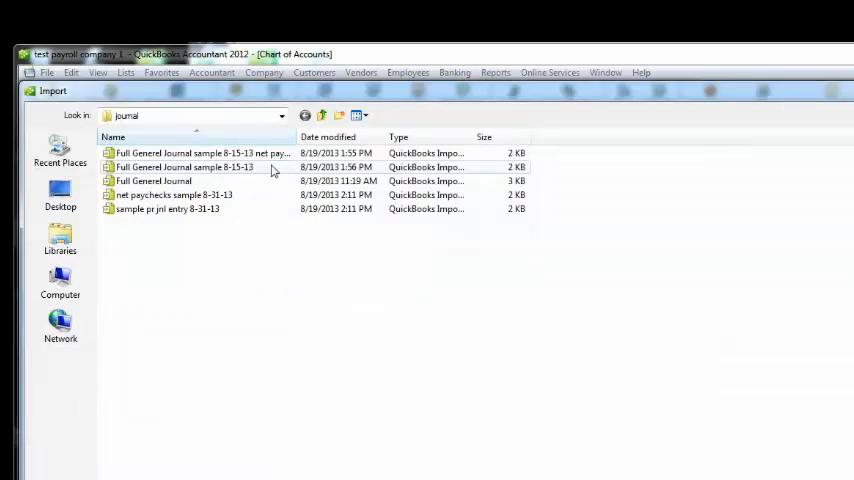
left_click(184, 168)
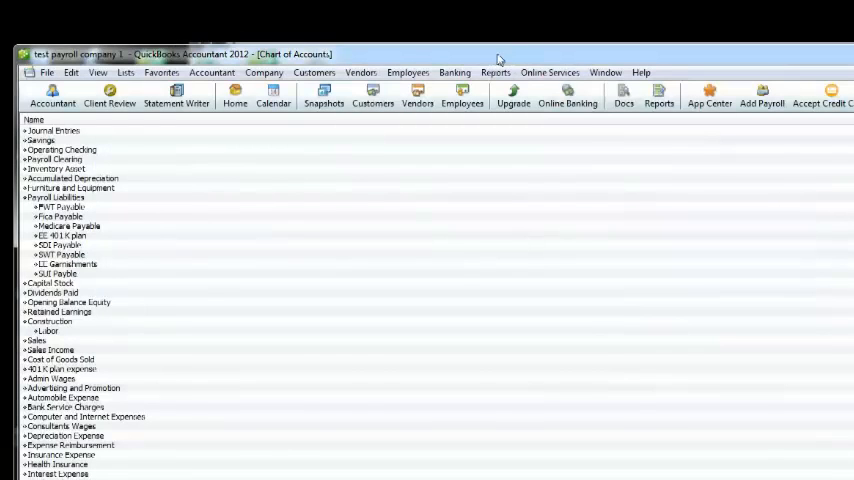
Switch to the Profit & Loss, refresh it with imported data and drill into Total Expense.
left_click(604, 72)
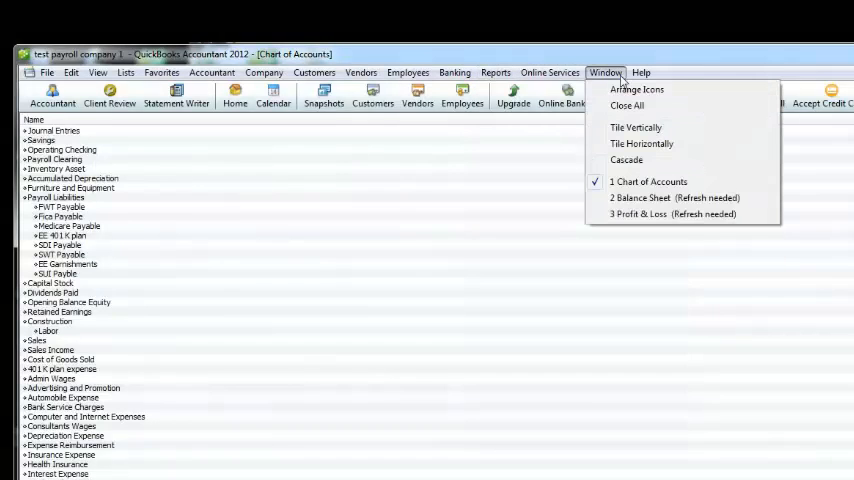
left_click(672, 214)
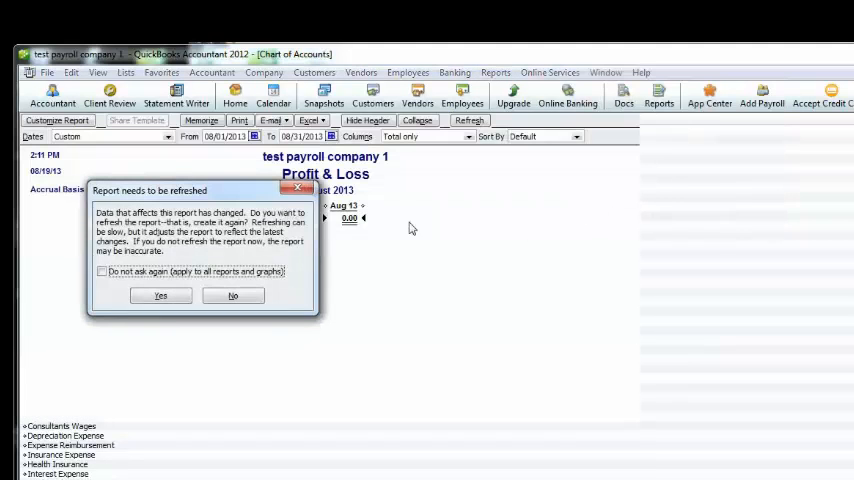
left_click(160, 296)
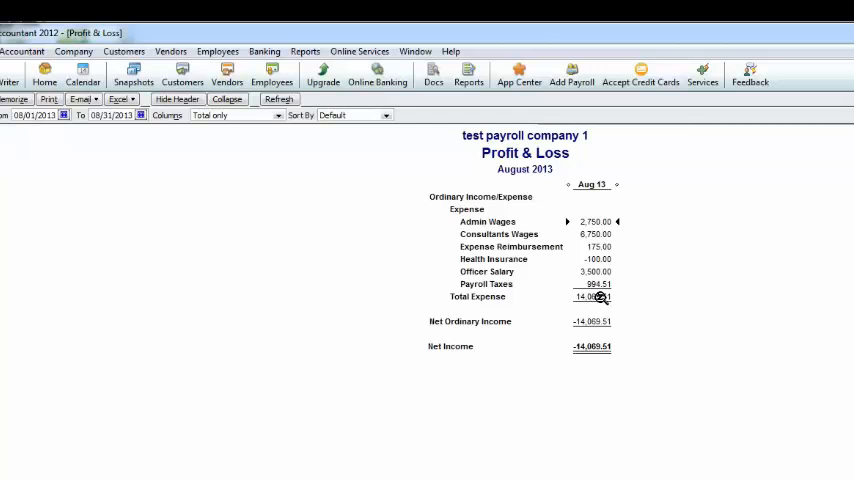
double_click(592, 296)
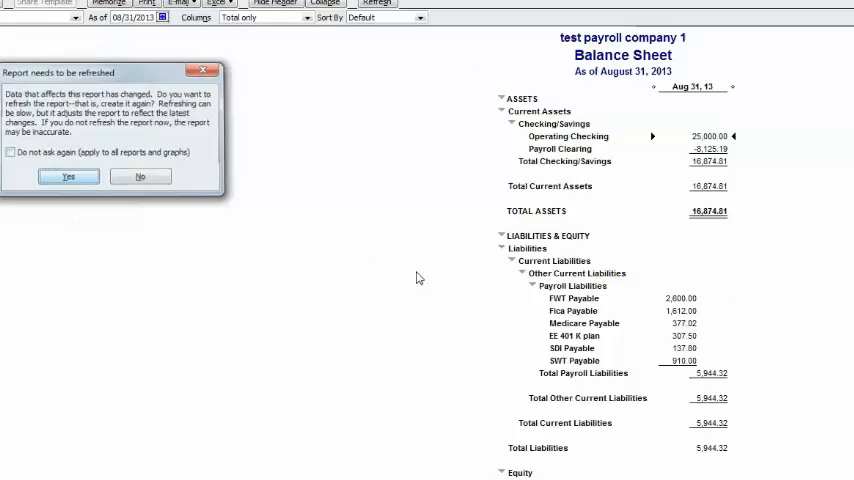
Refresh the Balance Sheet, import another IIF journal file and refresh it again to show Operating Checking 11,237.09.
left_click(68, 176)
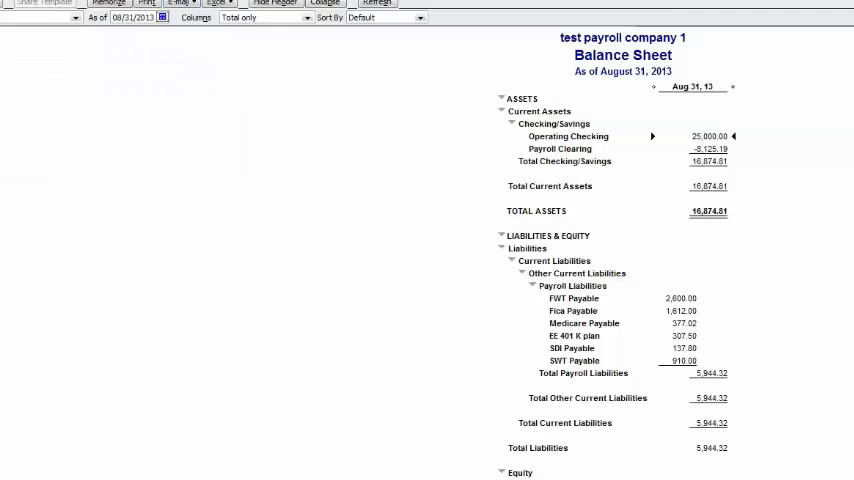
left_click(20, 2)
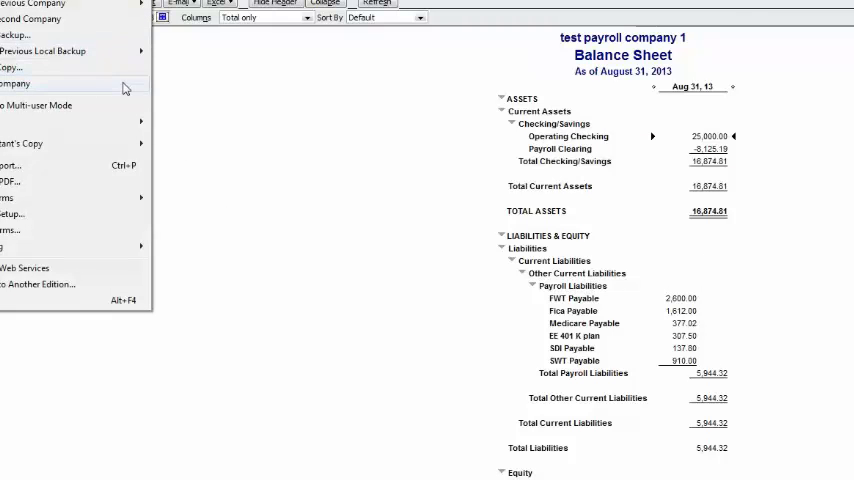
left_click(22, 144)
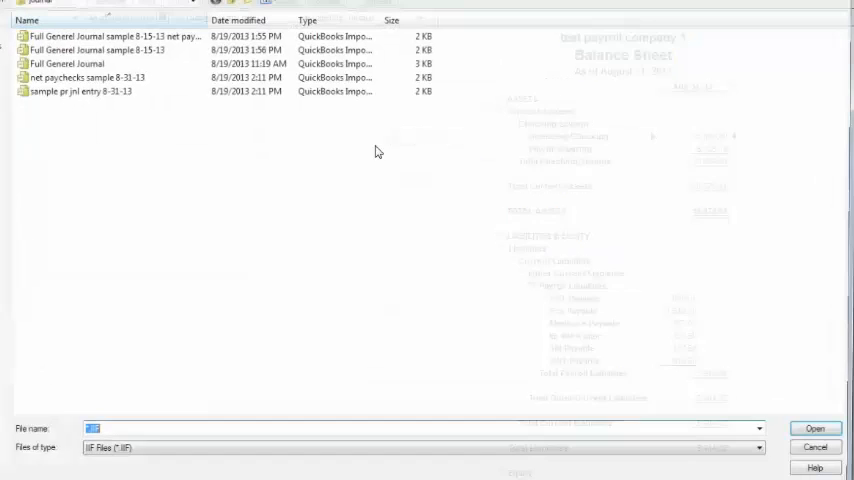
left_click(110, 34)
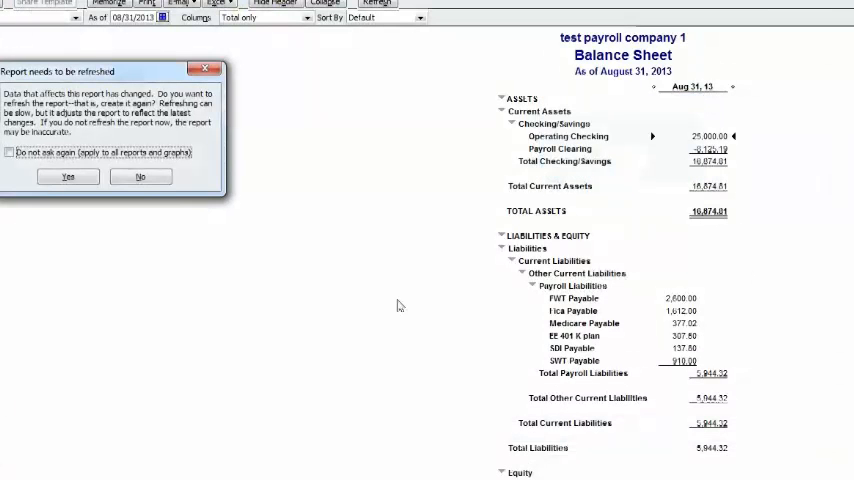
left_click(68, 176)
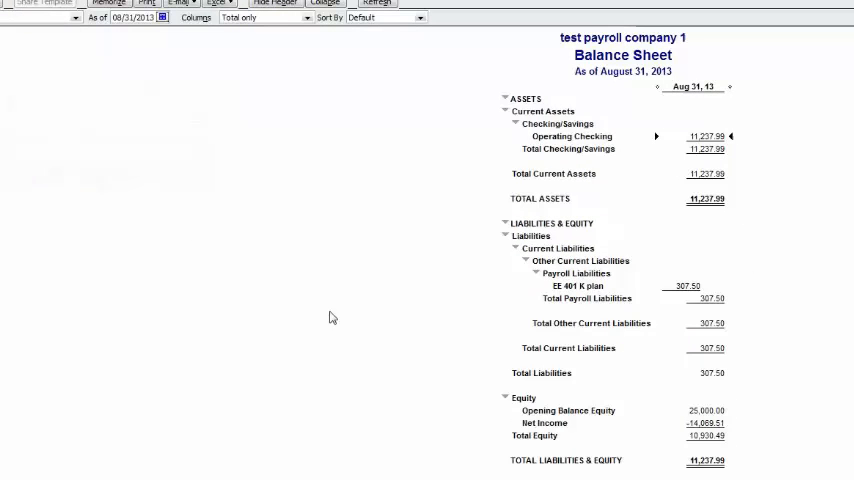
mouse_move(696, 288)
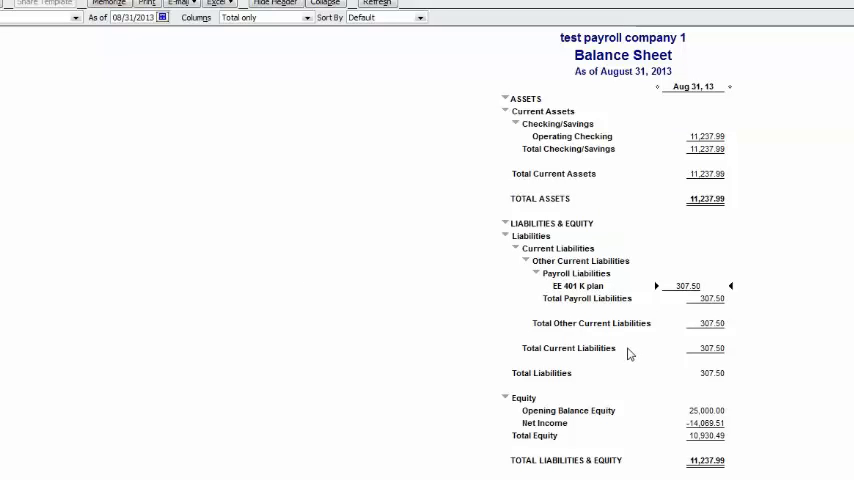
mouse_move(692, 288)
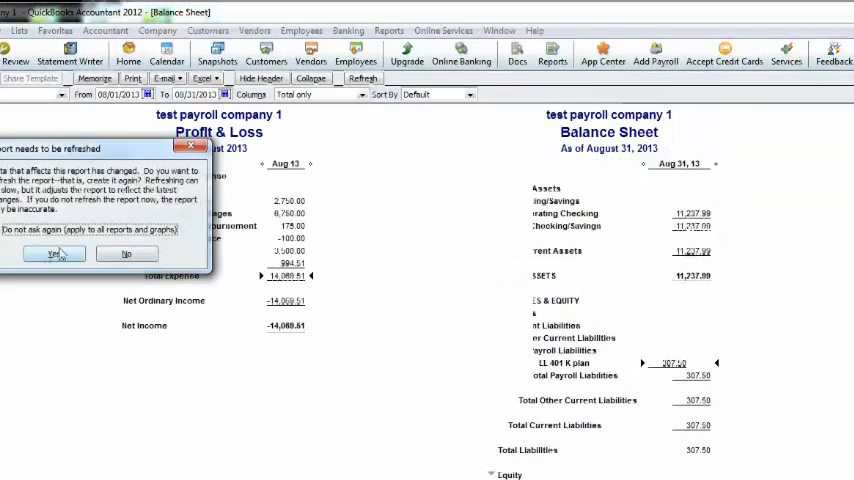
Refresh the Profit & Loss, import the 8-31-13 net paychecks IIF file and confirm, then bring up Transaction Detail By Account.
left_click(56, 252)
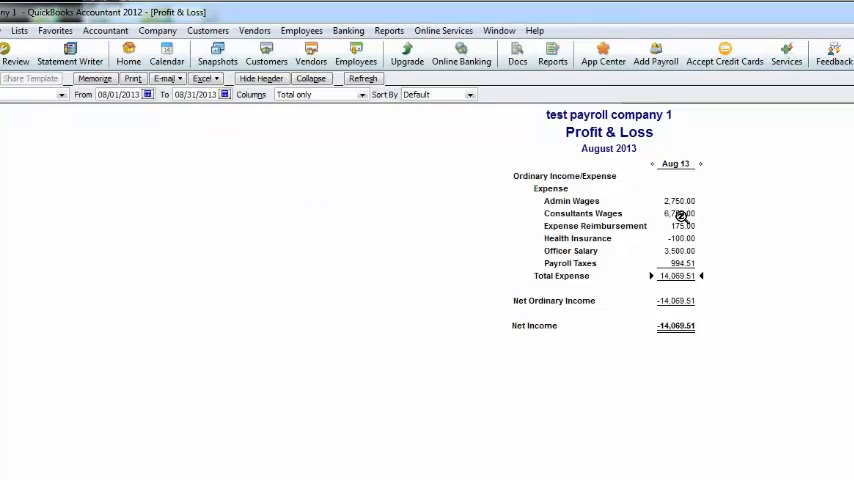
mouse_move(688, 256)
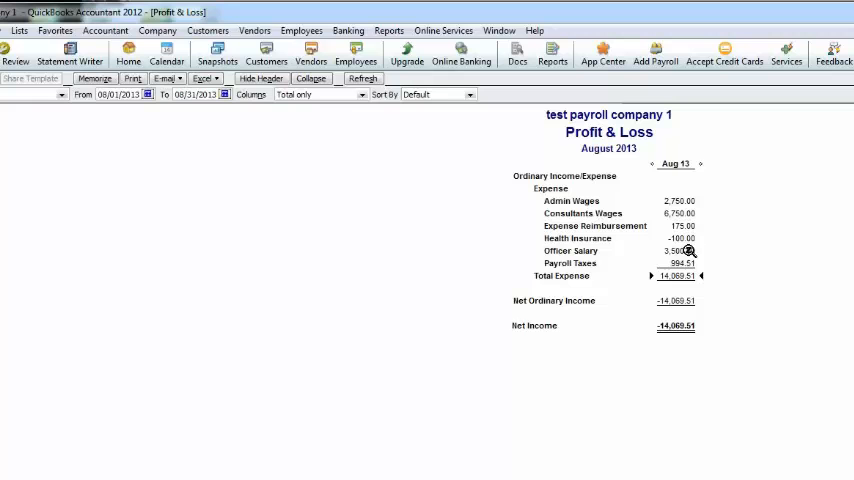
mouse_move(352, 288)
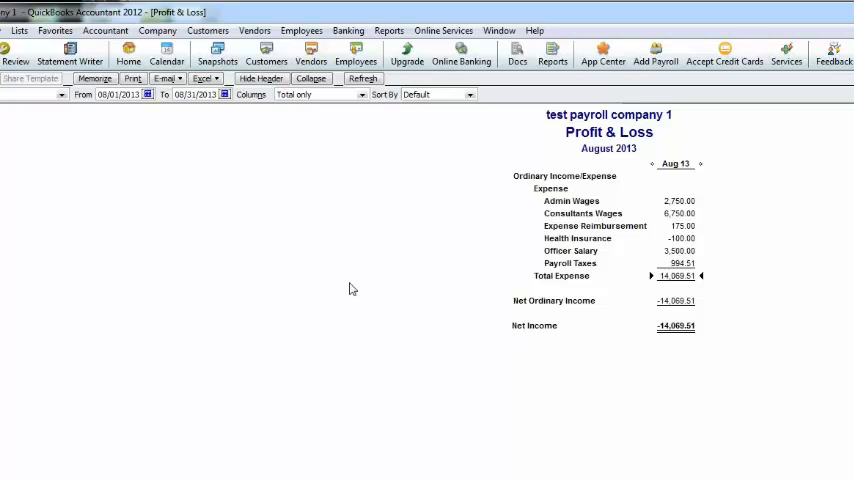
left_click(52, 30)
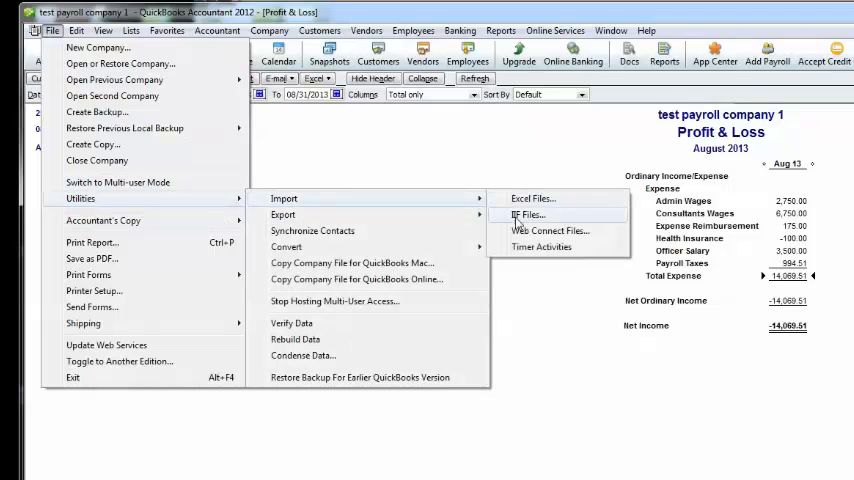
left_click(528, 214)
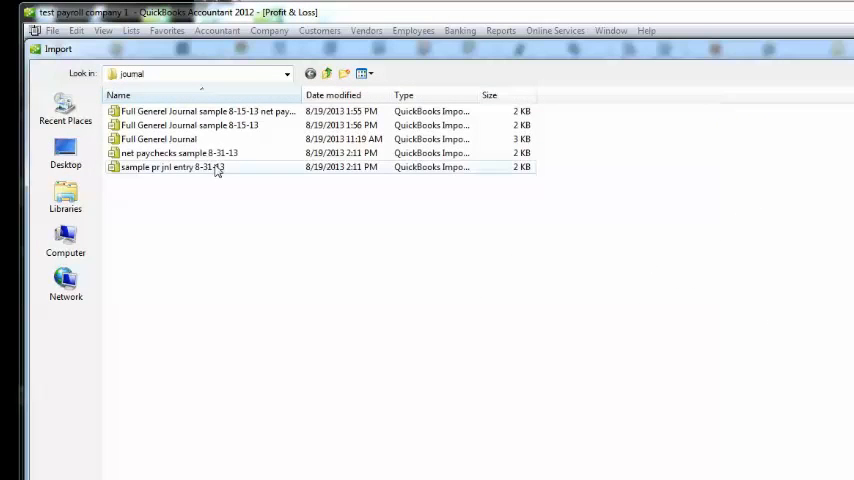
mouse_move(220, 152)
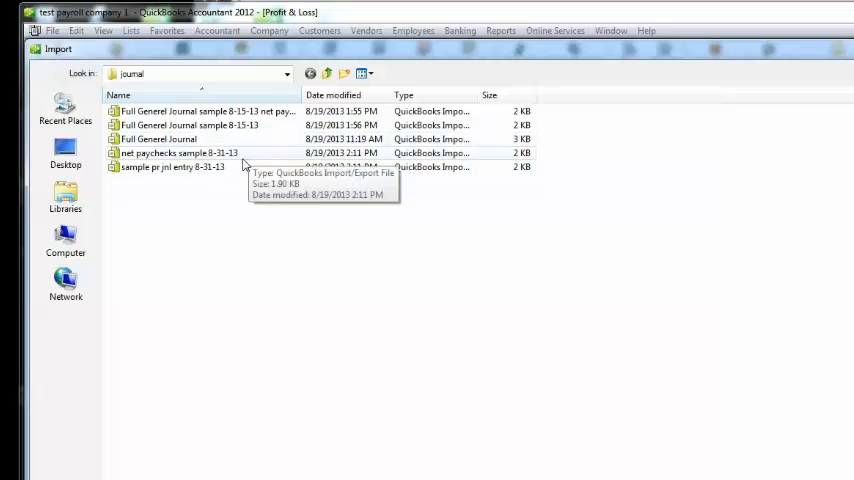
left_click(172, 168)
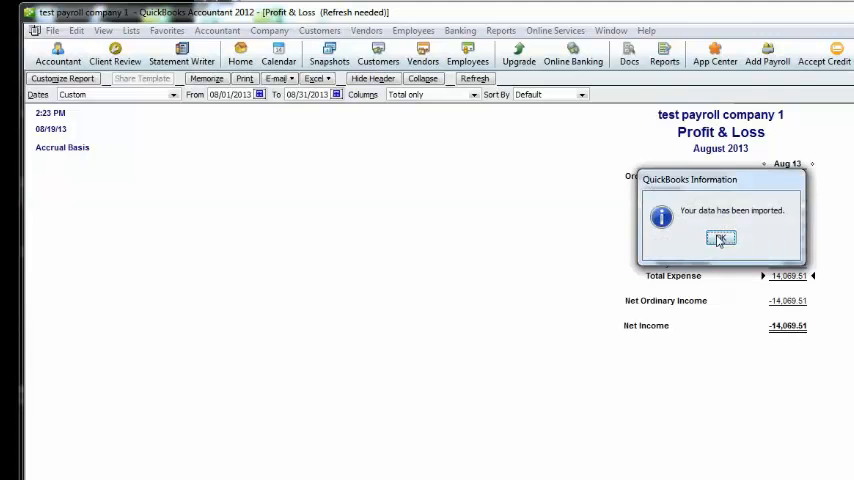
left_click(720, 238)
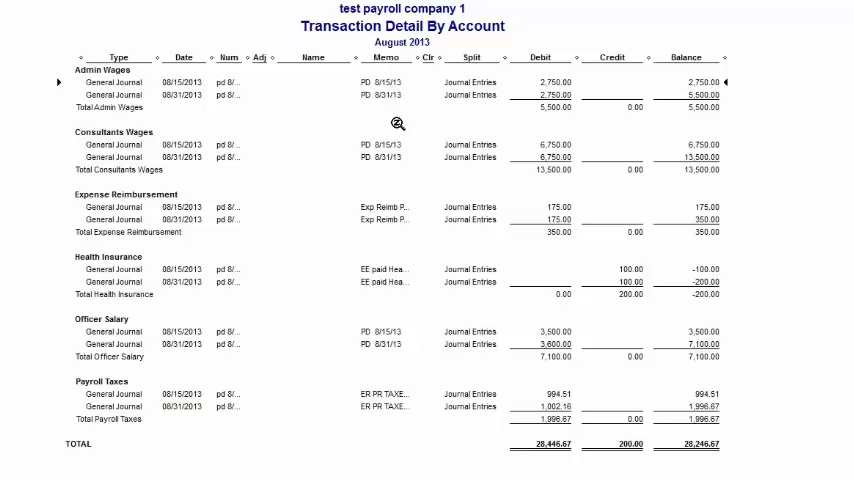
mouse_move(404, 412)
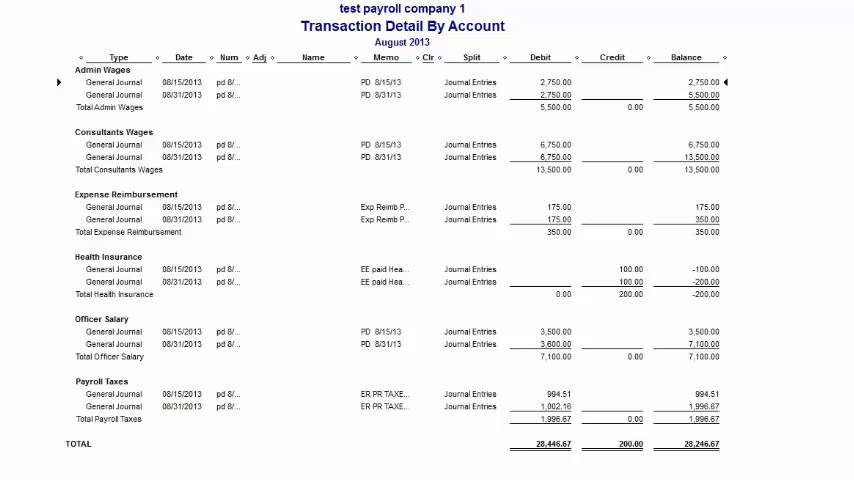
left_click(292, 30)
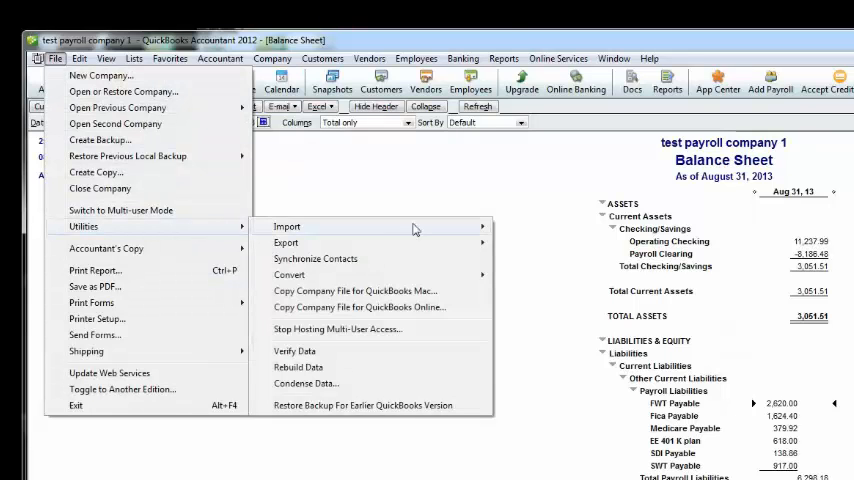
Import the net paychecks IIF file, confirm, and refresh the Balance Sheet as of August 31, 2013.
left_click(288, 226)
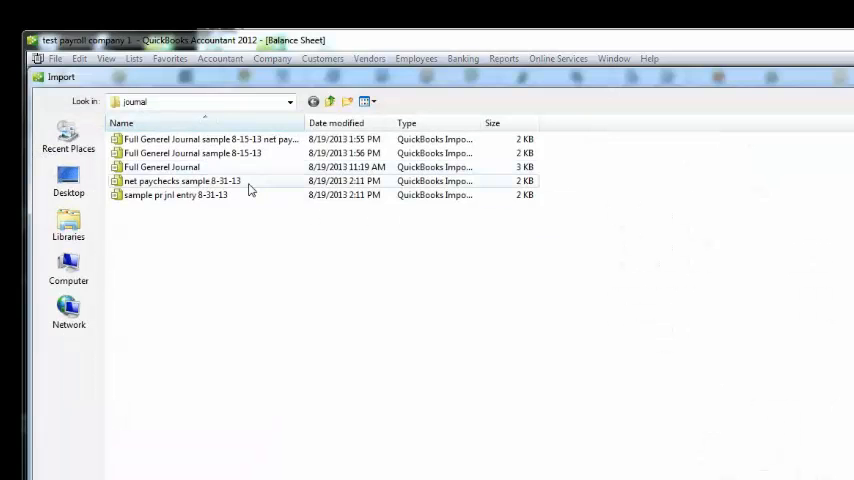
left_click(180, 180)
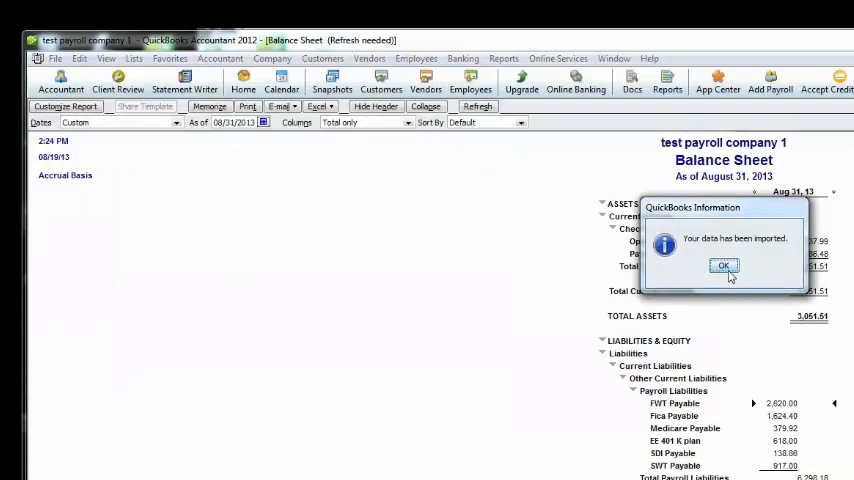
left_click(722, 264)
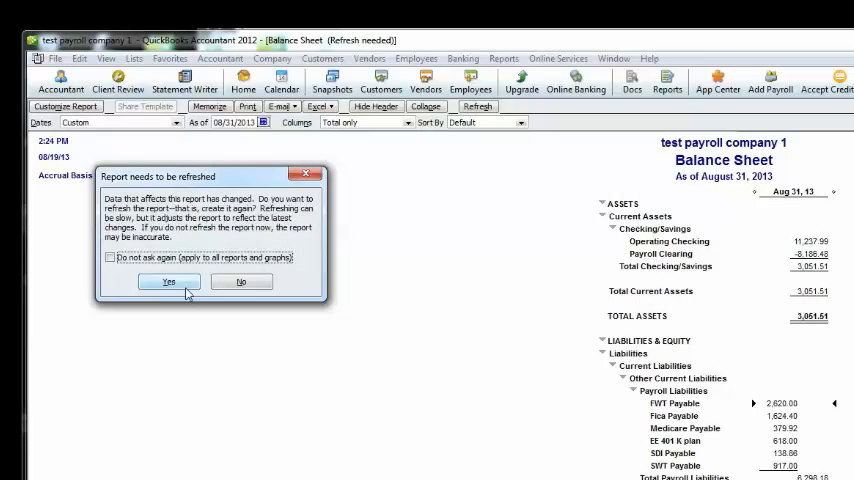
left_click(168, 280)
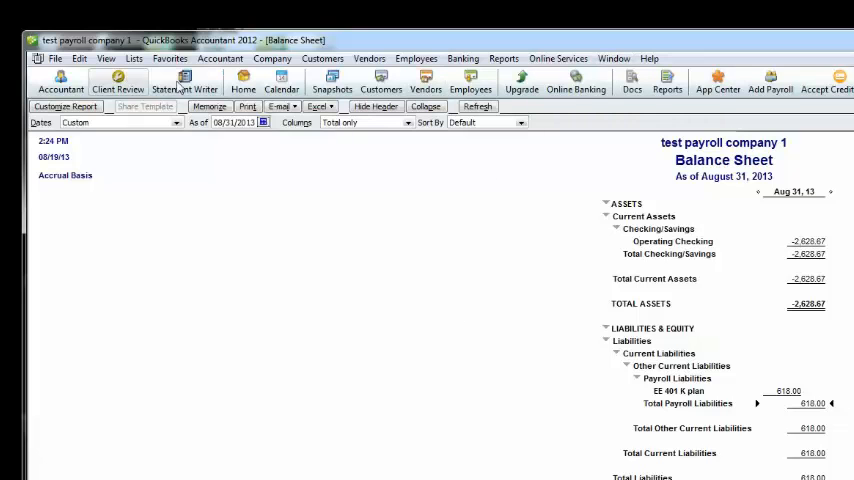
Open the Vendor Center and run a QuickReport for the first vendor.
left_click(368, 58)
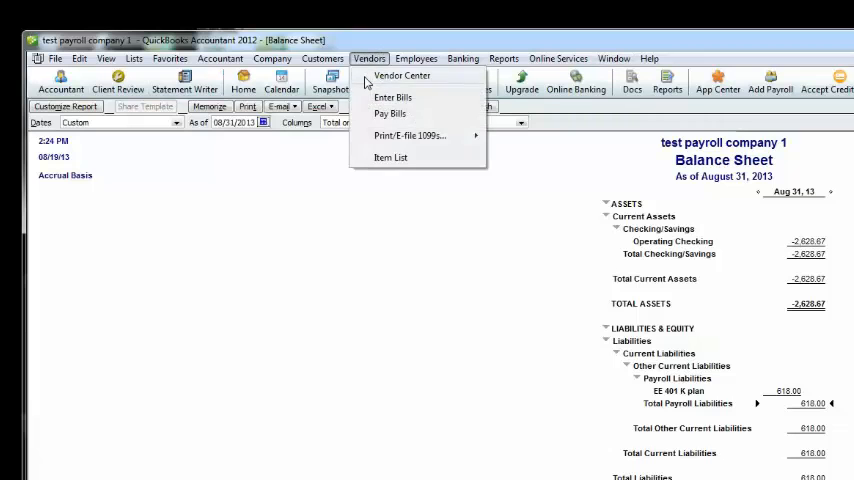
left_click(402, 76)
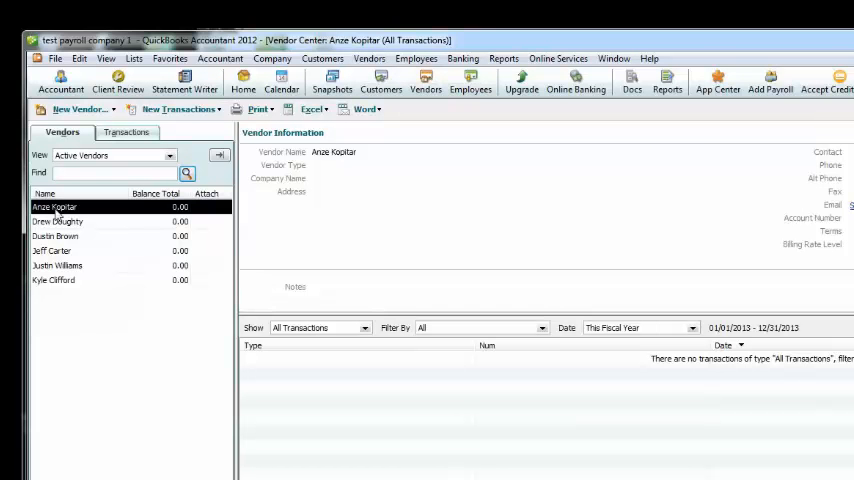
mouse_move(64, 272)
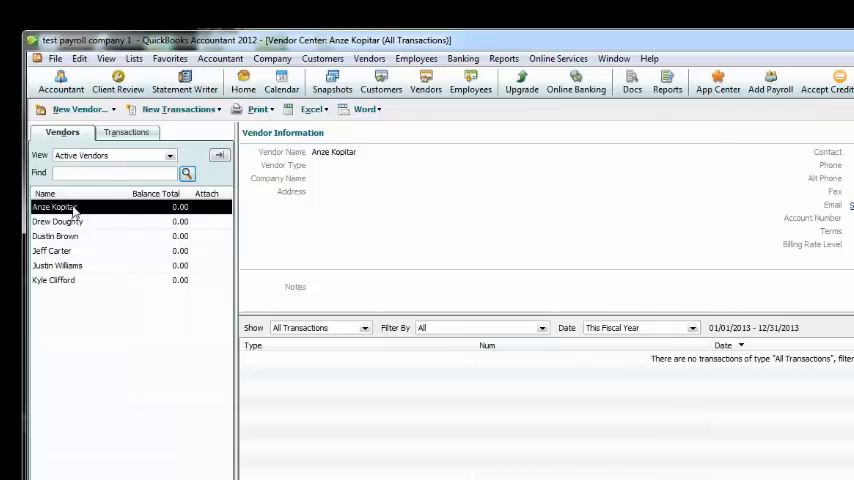
right_click(56, 208)
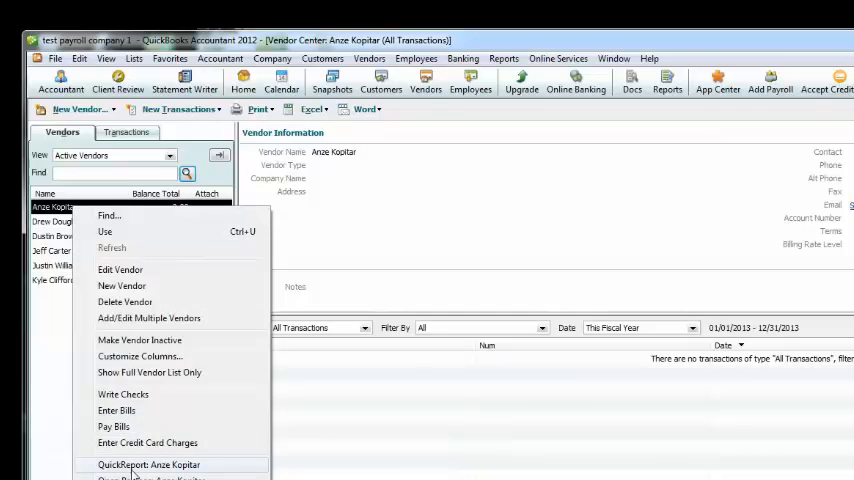
left_click(148, 464)
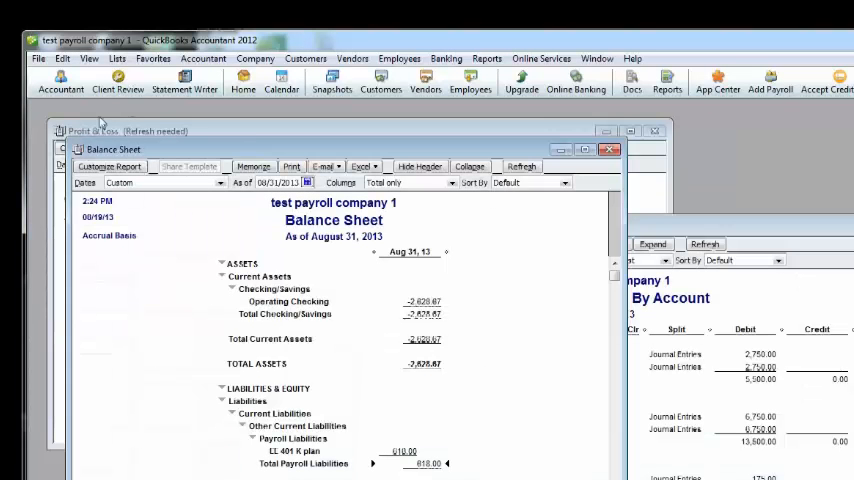
mouse_move(512, 80)
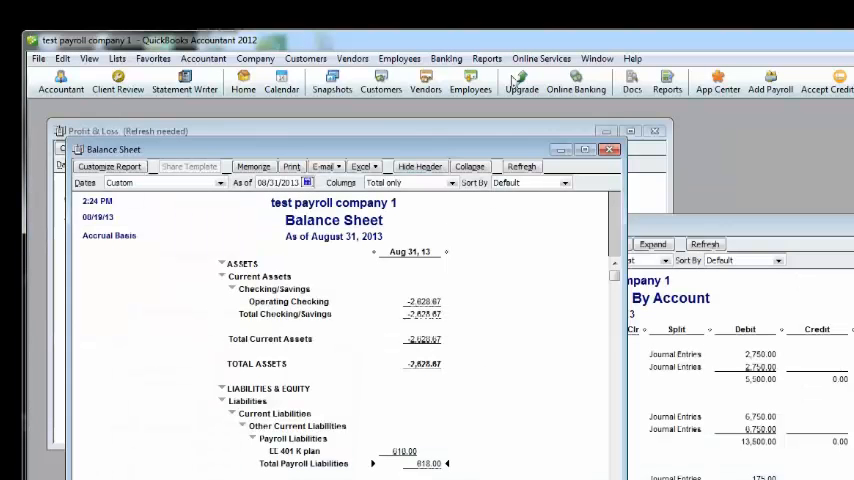
Review the Payroll Clearing register via the Chart of Accounts, selecting the ck 106 paycheck entry.
left_click(118, 58)
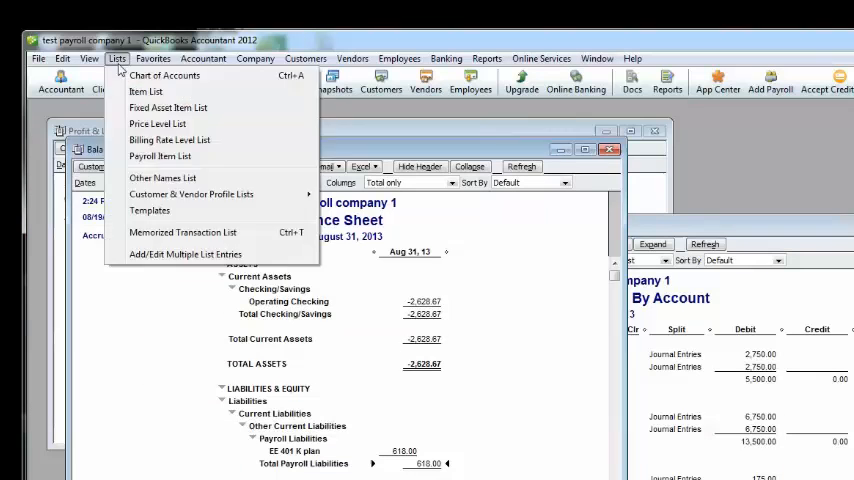
left_click(164, 76)
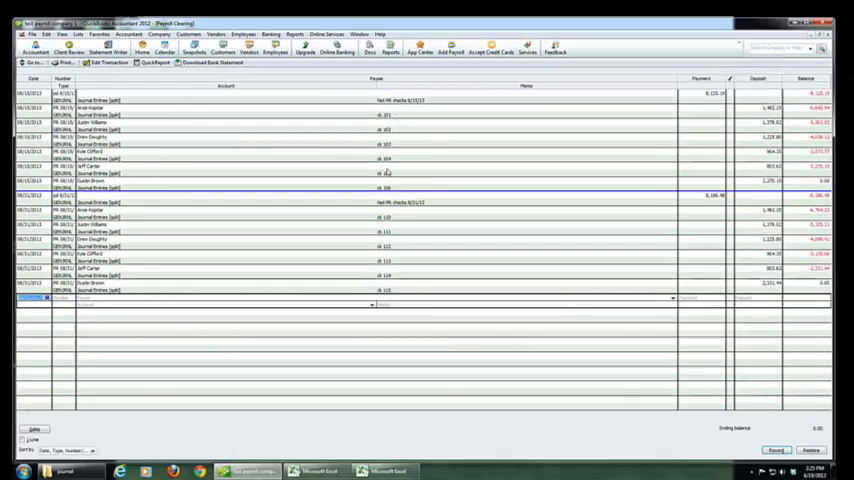
mouse_move(406, 292)
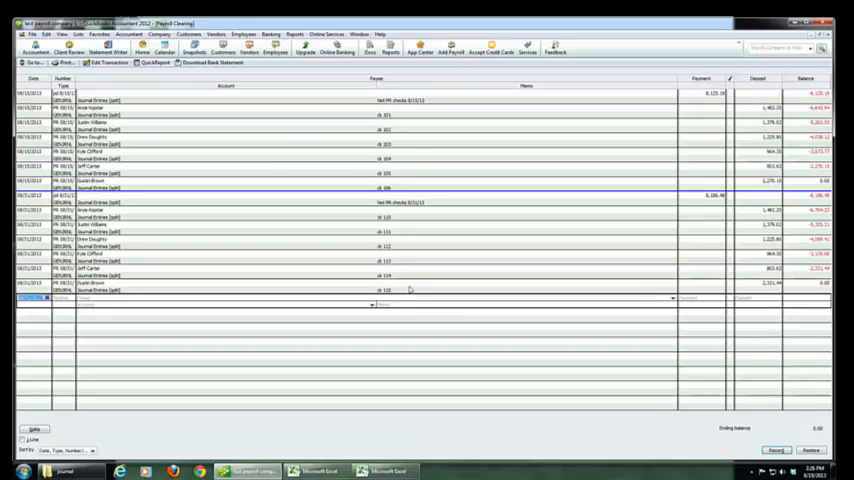
mouse_move(808, 330)
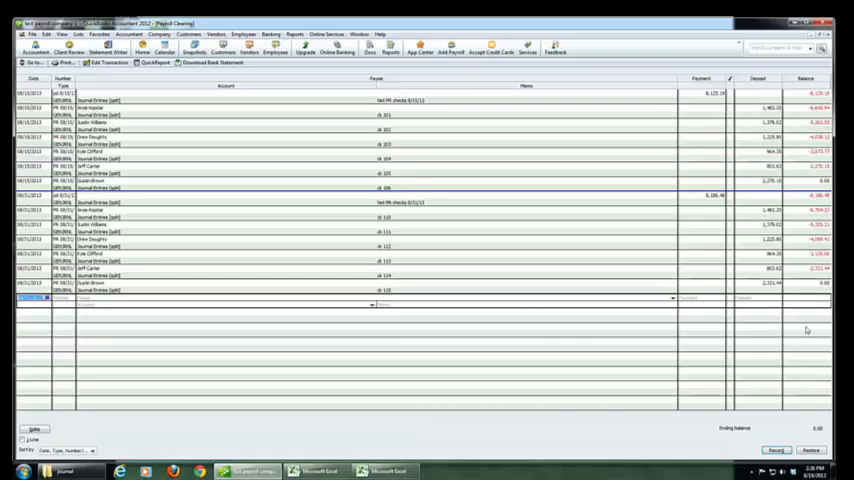
mouse_move(740, 210)
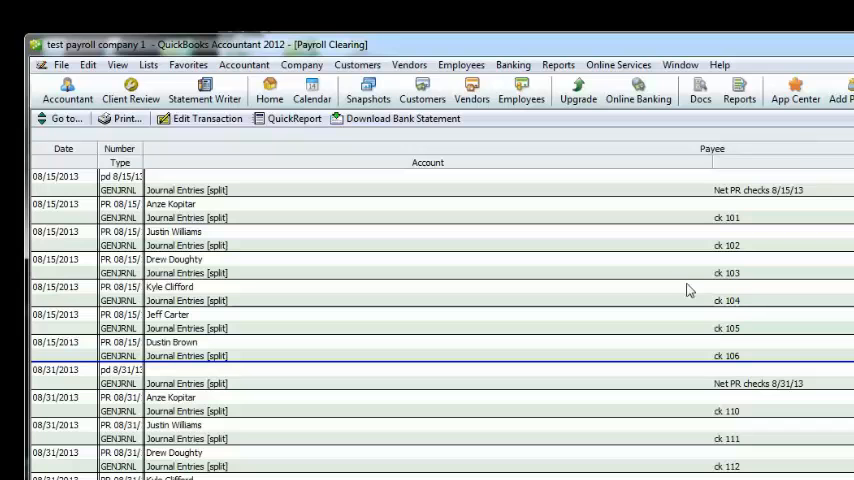
mouse_move(788, 330)
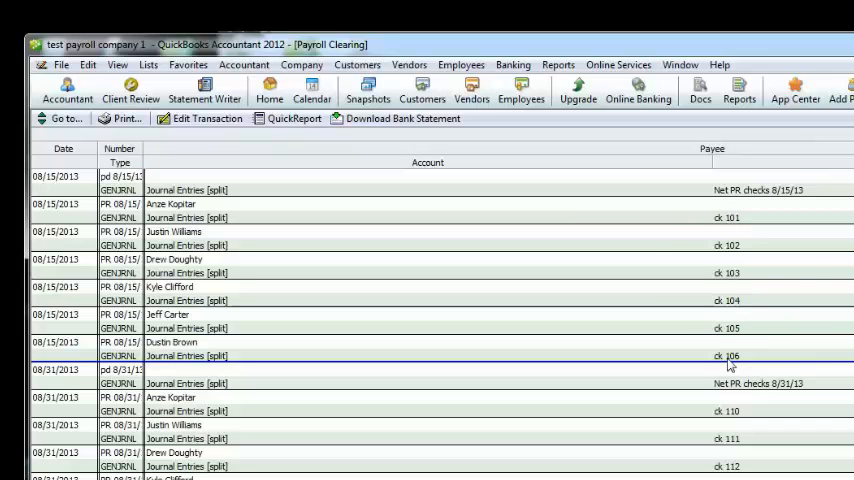
mouse_move(672, 316)
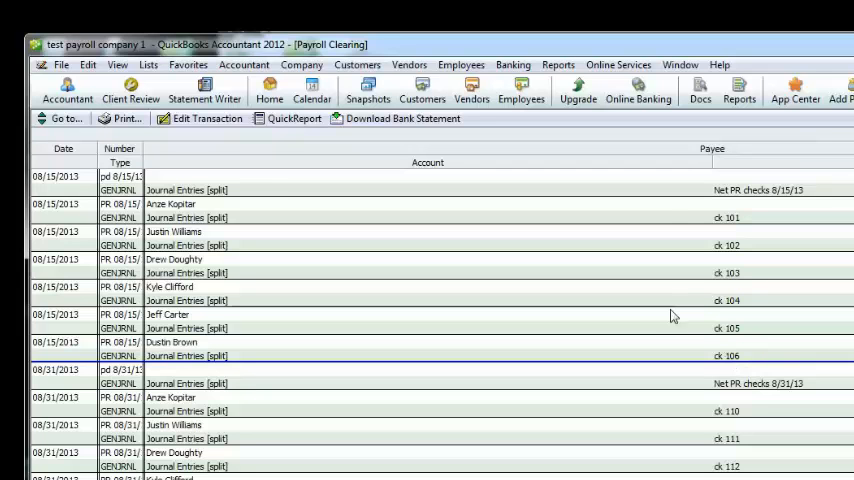
mouse_move(766, 344)
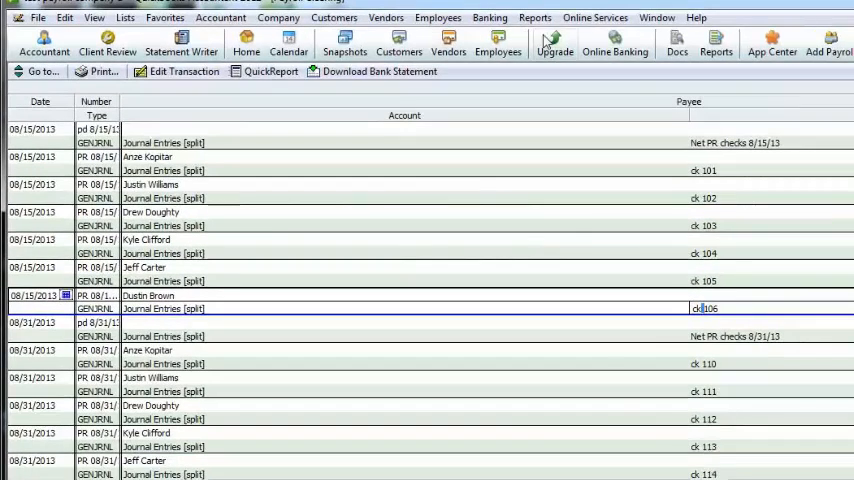
left_click(512, 16)
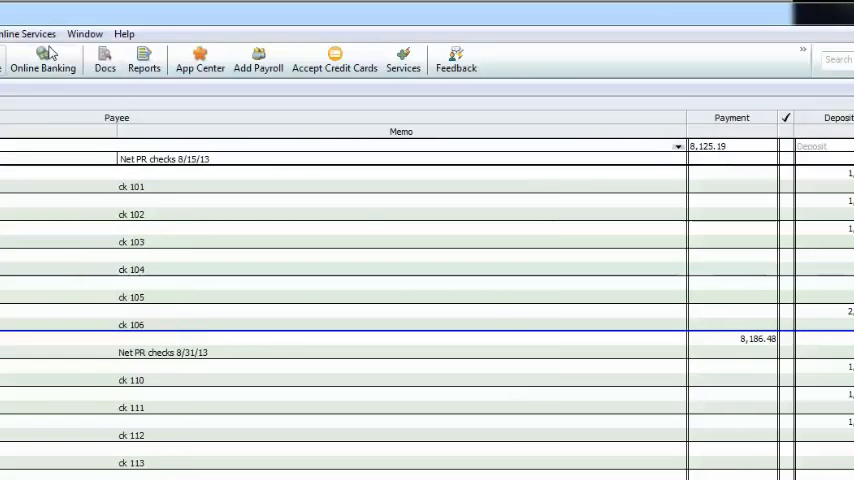
Switch to the Operating Checking register showing the imported payroll entries and tax payments.
left_click(236, 32)
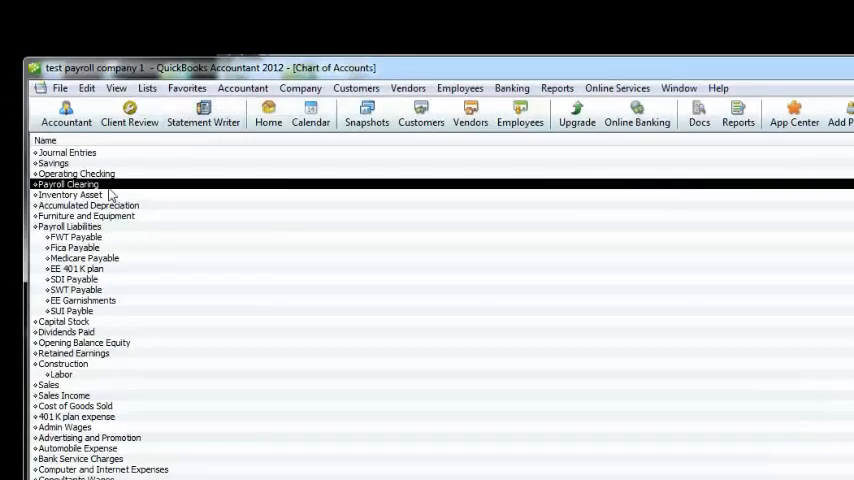
double_click(76, 172)
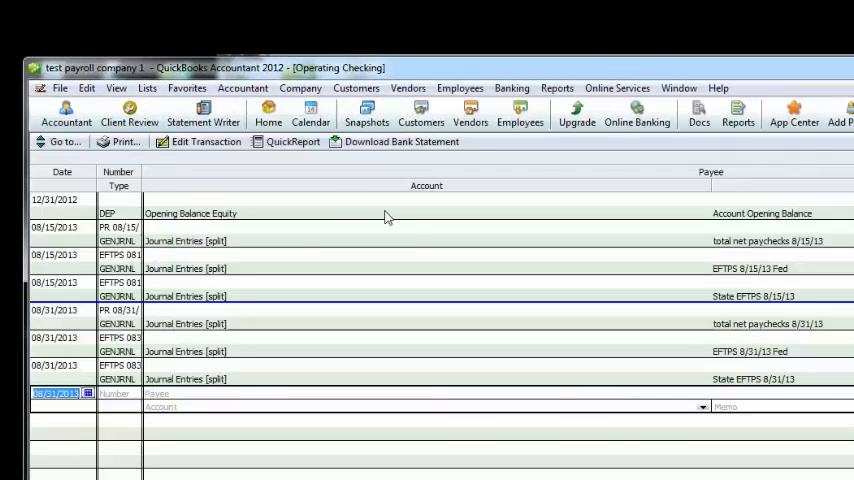